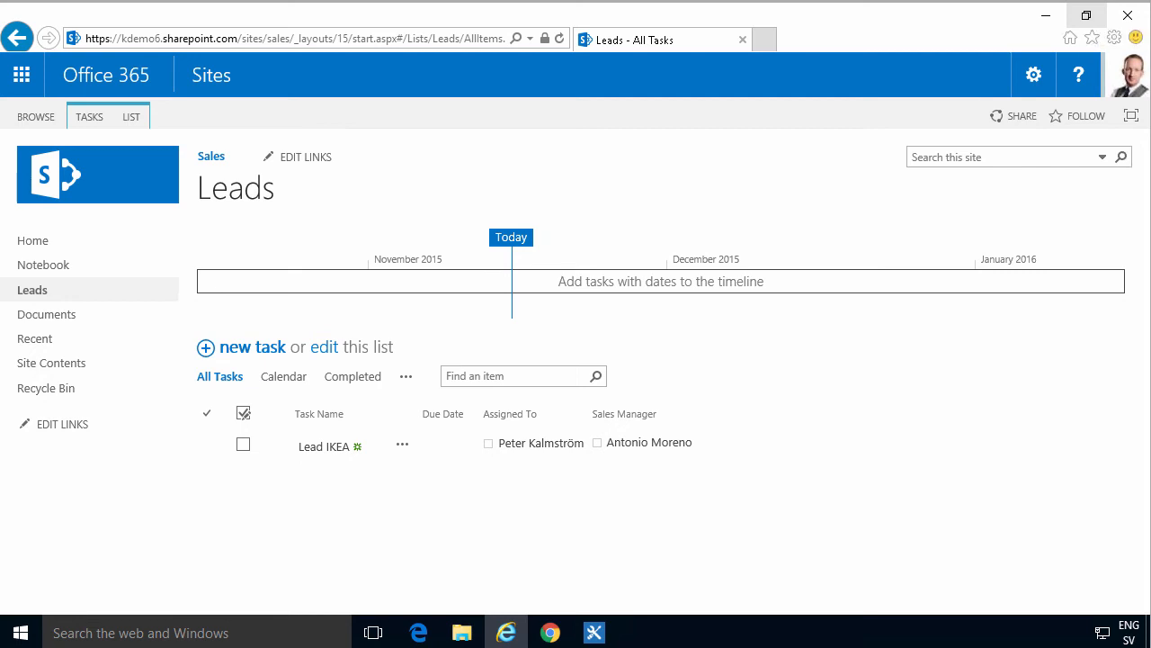
mouse_move(958, 432)
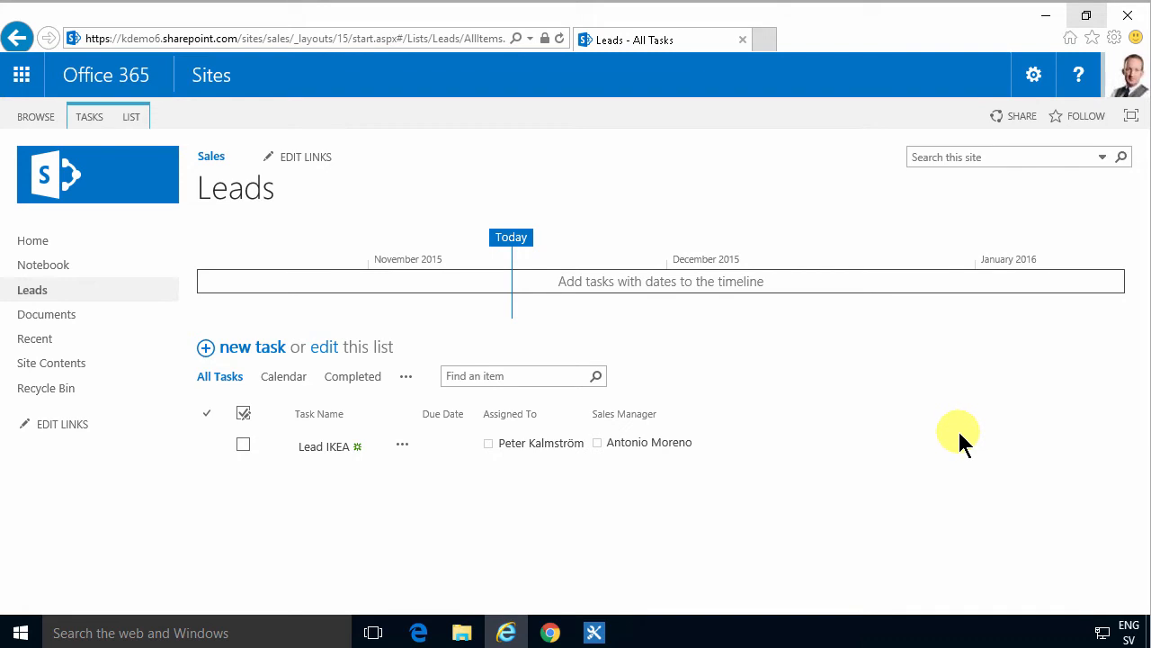
mouse_move(823, 454)
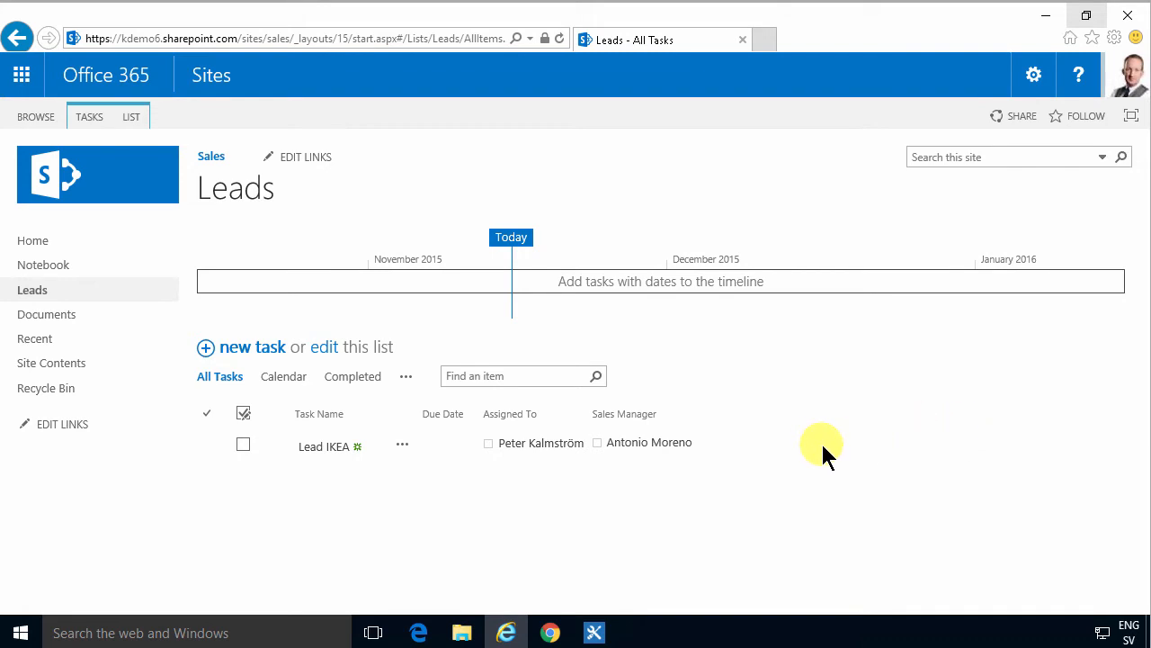
mouse_move(402, 450)
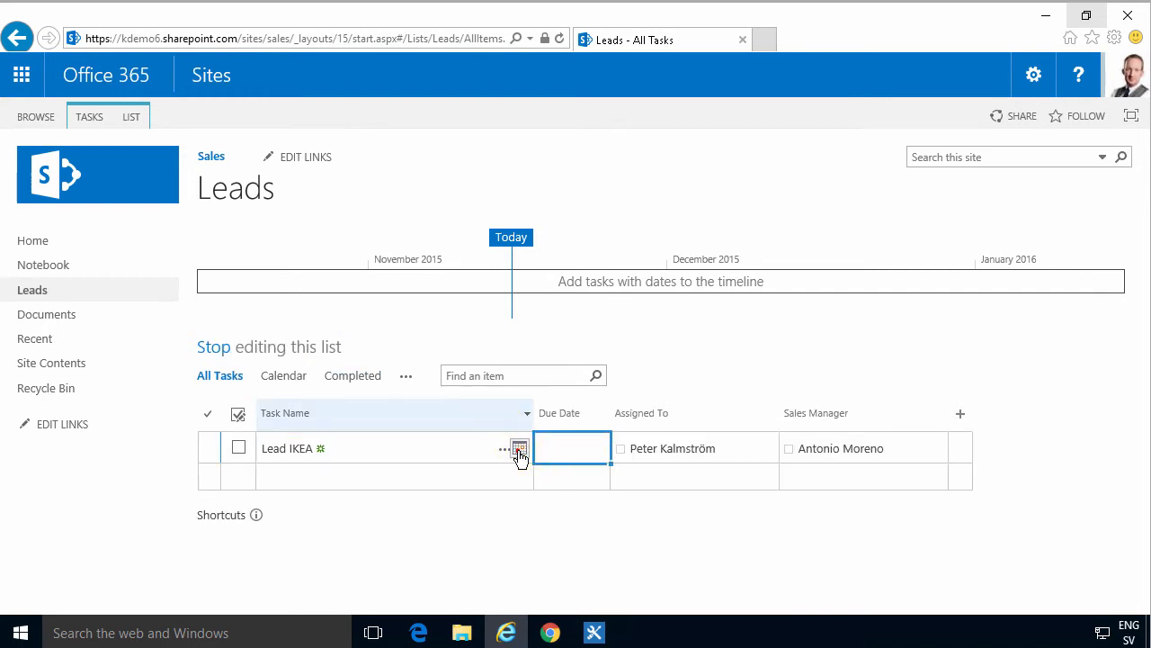
Step: Set Lead IKEA's due date to 16 November so it appears on the timeline
left_click(520, 448)
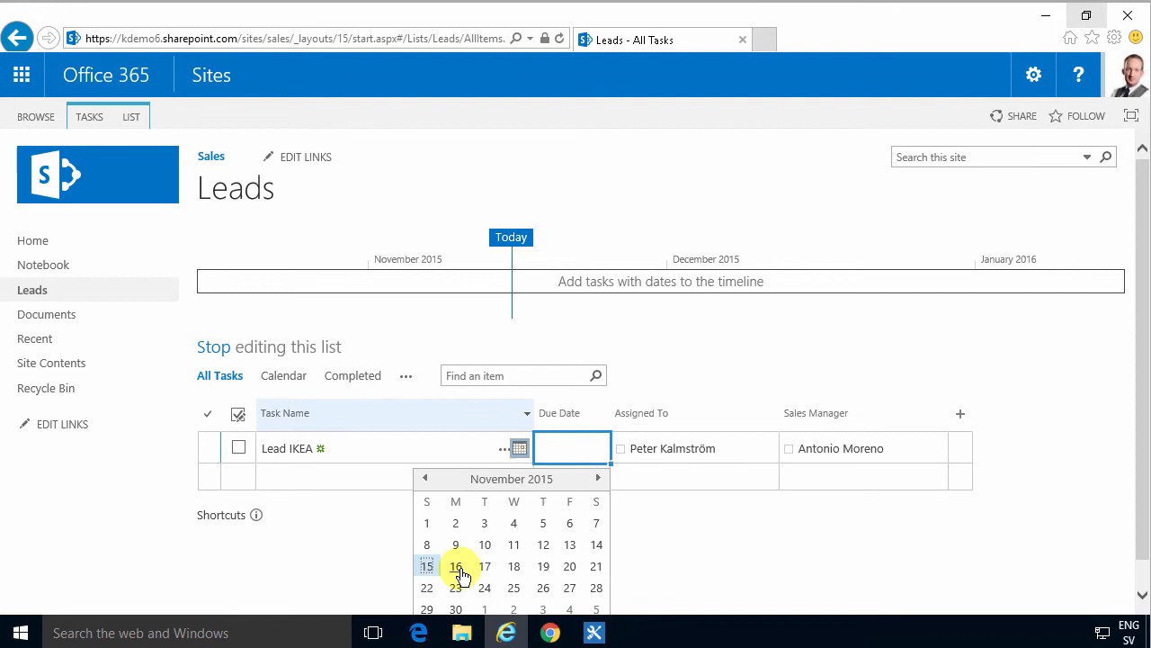
left_click(455, 566)
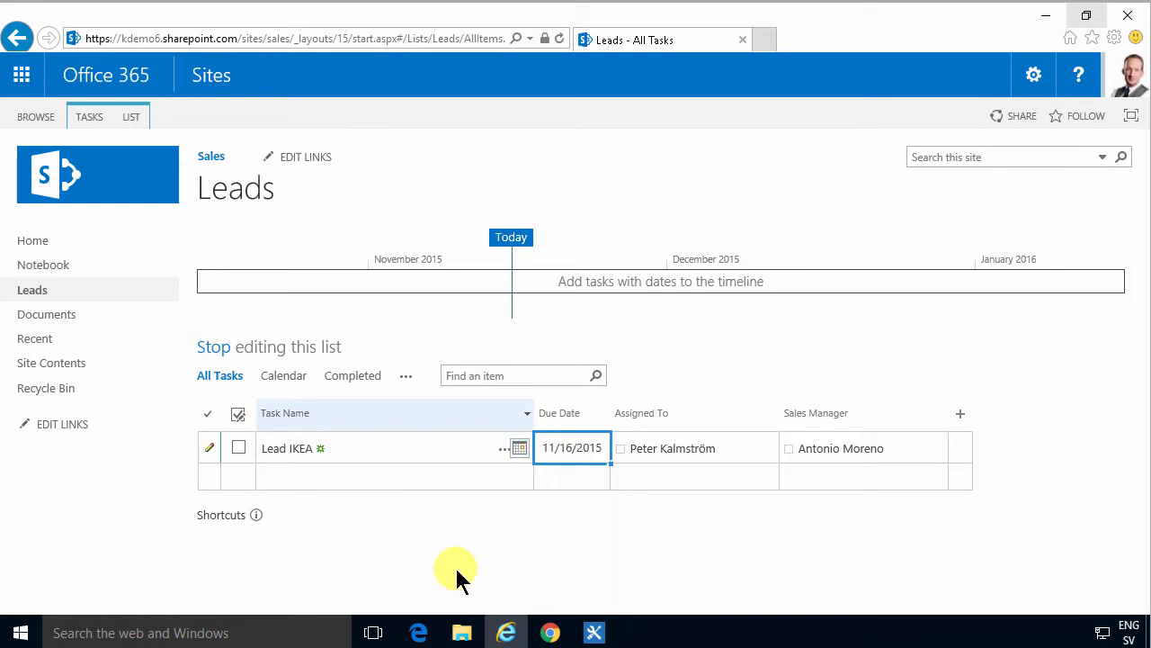
left_click(571, 476)
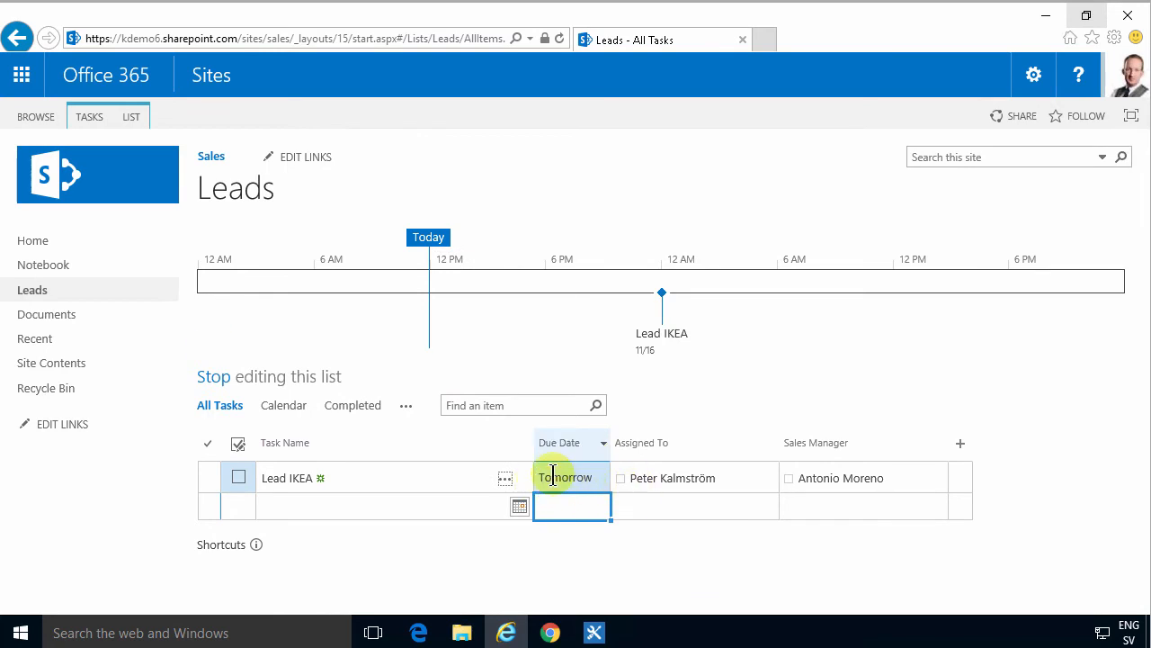
left_click(131, 116)
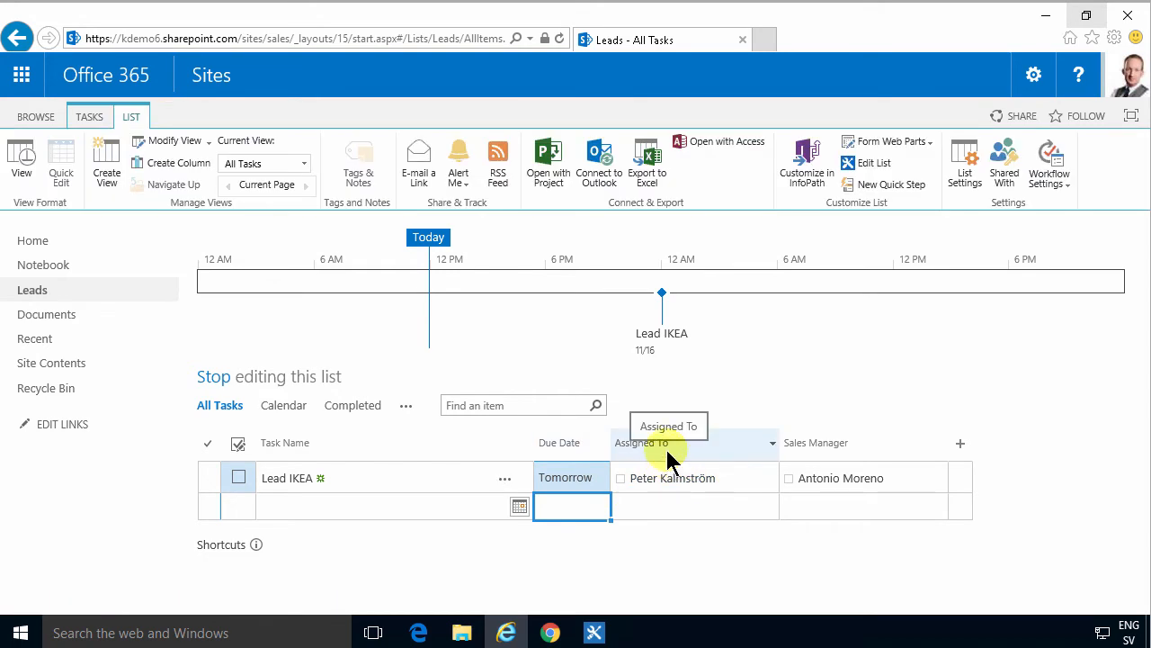
mouse_move(786, 395)
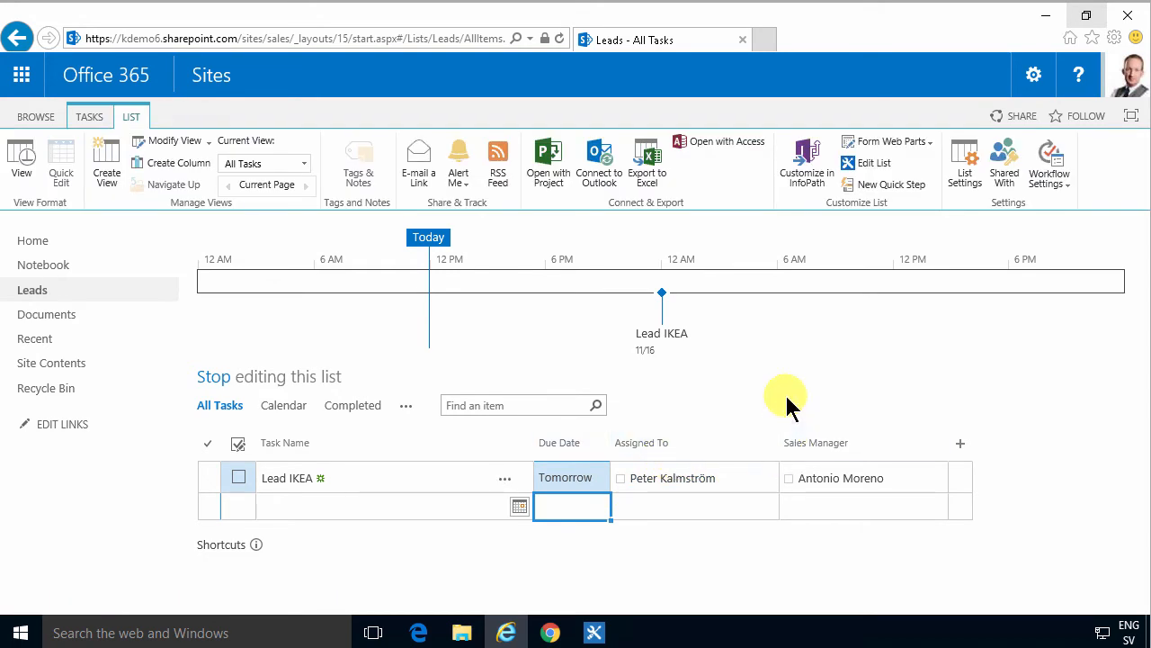
Step: Open the Leads list settings, then its Information management policy settings page
left_click(965, 162)
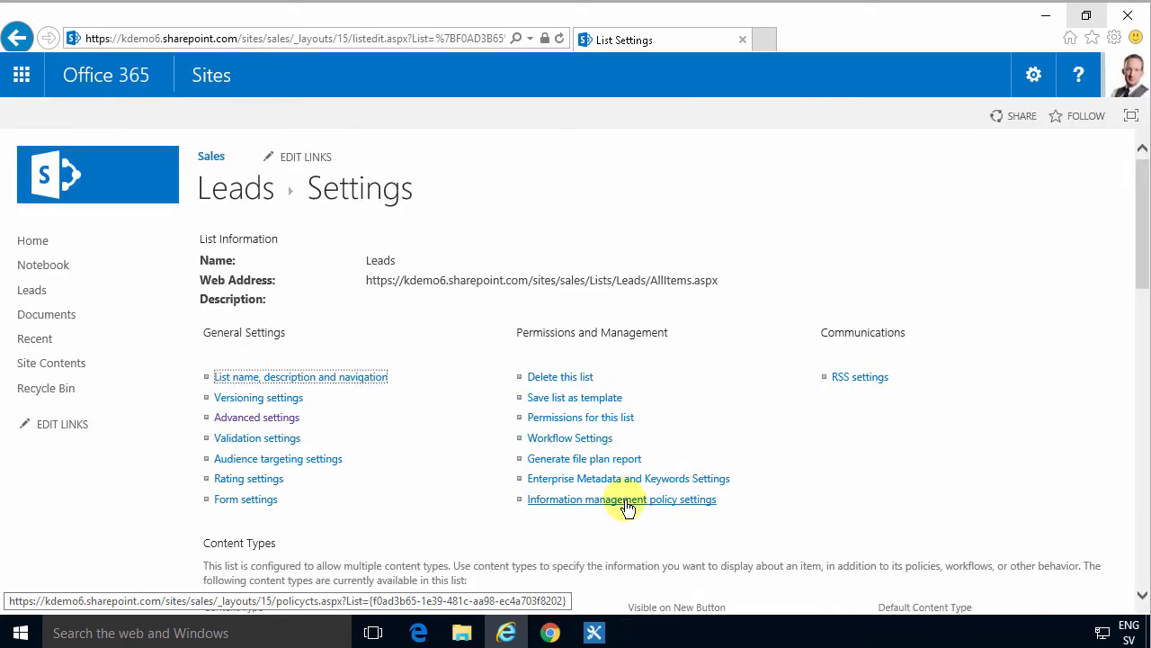
left_click(621, 499)
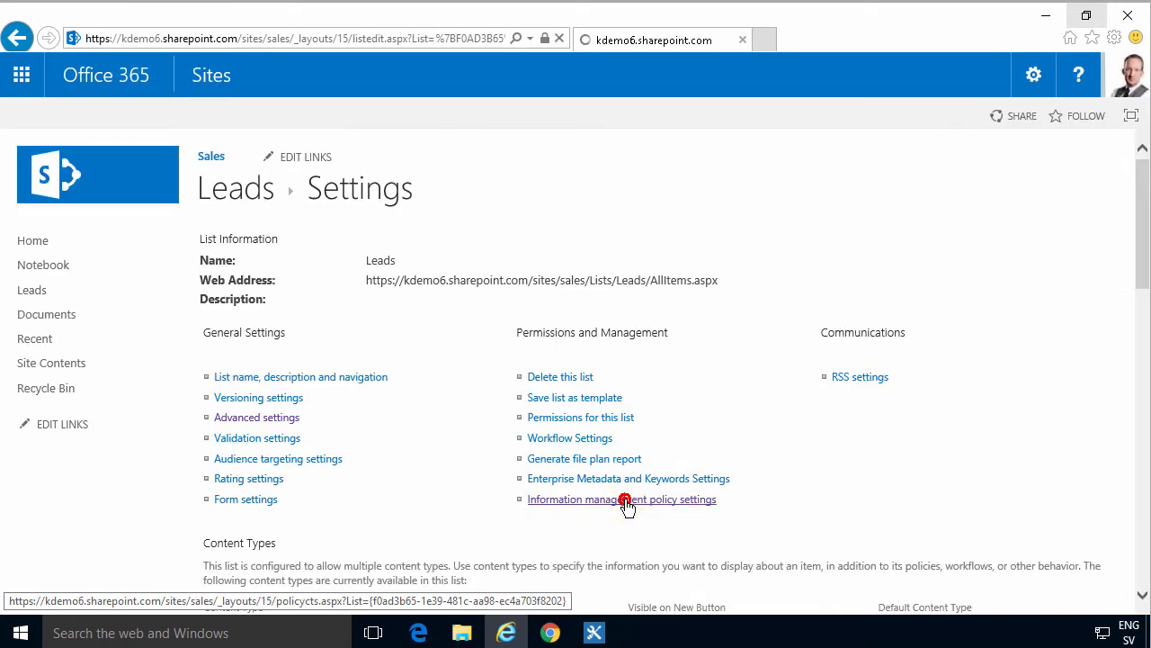
left_click(622, 499)
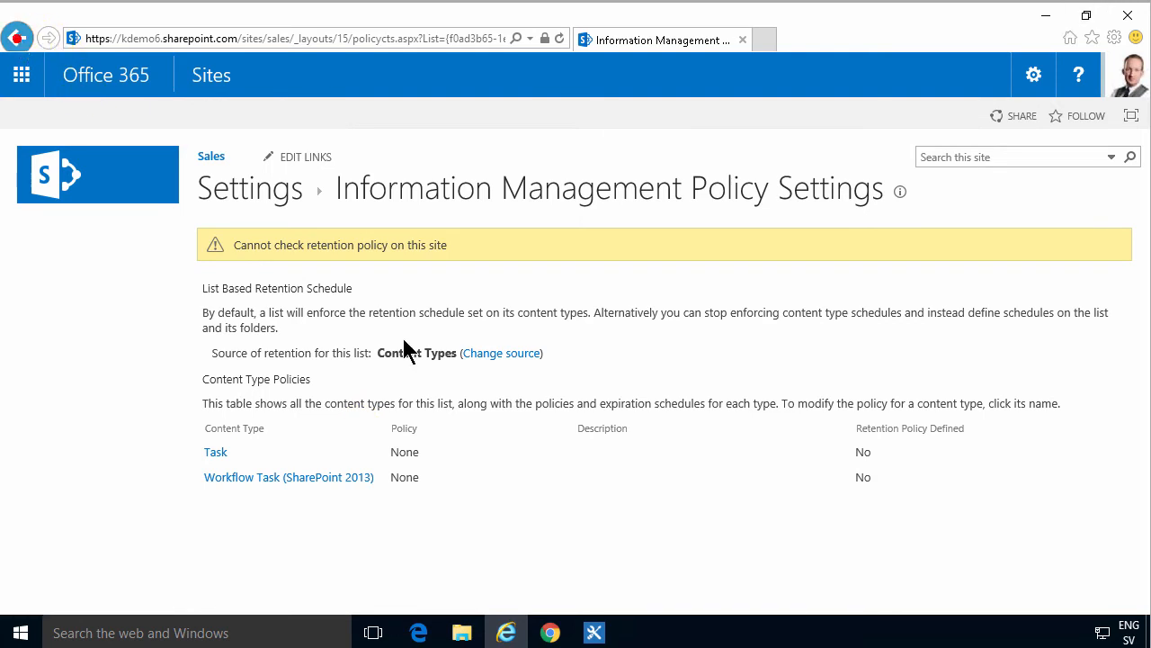
Step: Create the Leads SharePoint 2010 workflow 'Notify manager on overdue task' in SharePoint Designer
left_click(593, 632)
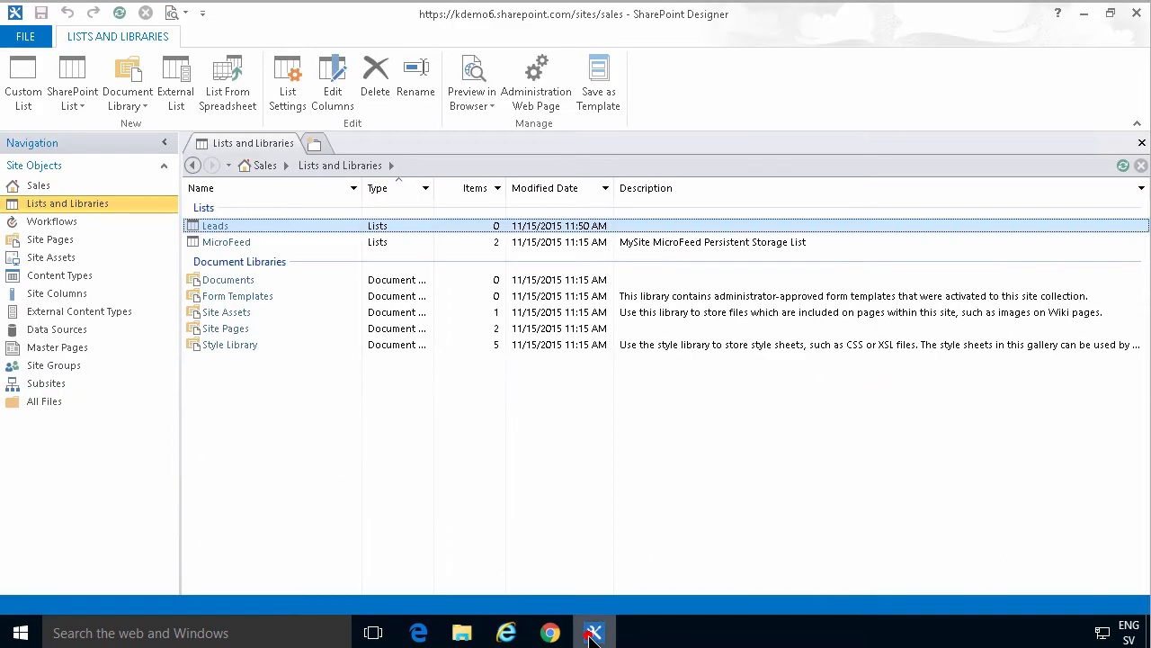
mouse_move(584, 81)
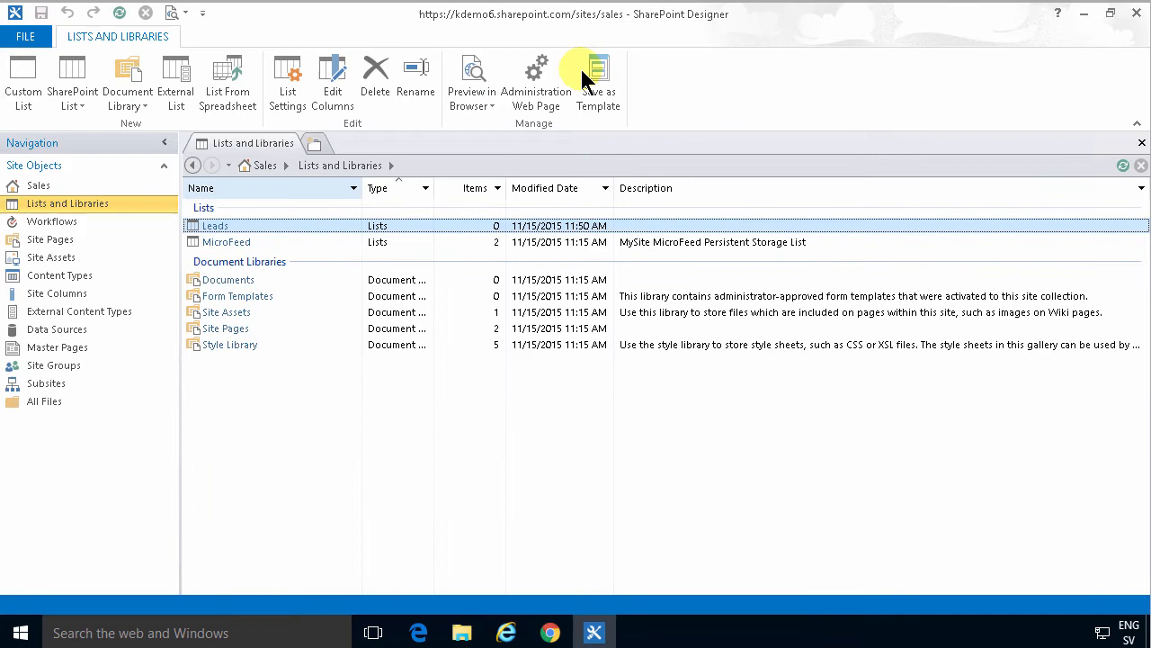
mouse_move(188, 255)
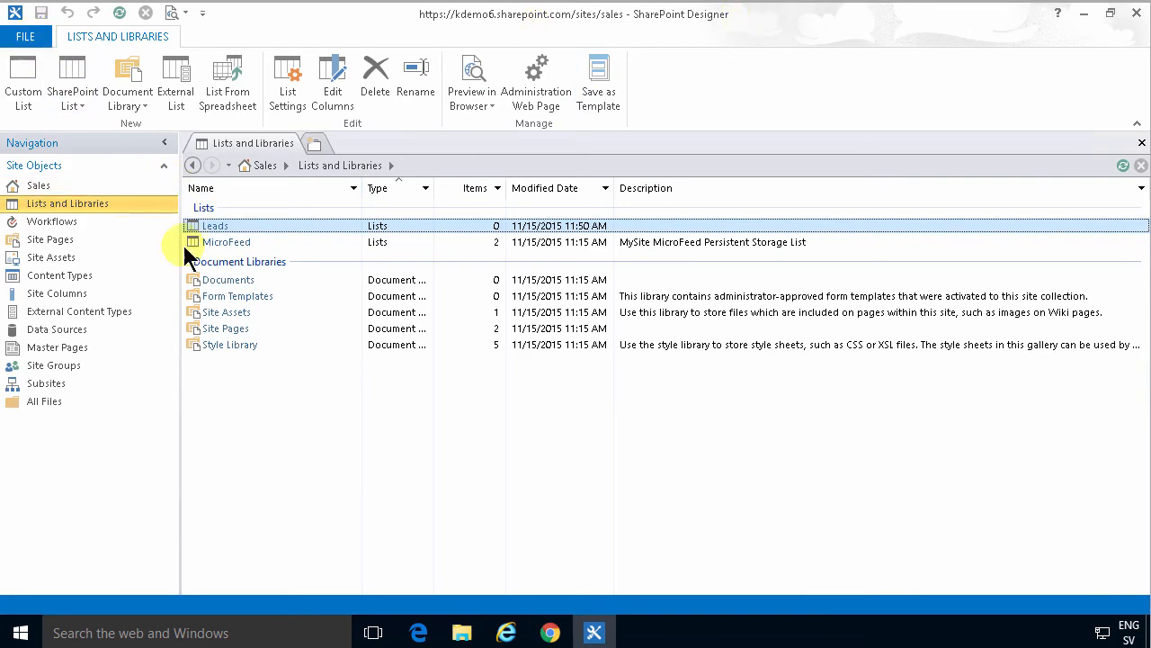
double_click(216, 225)
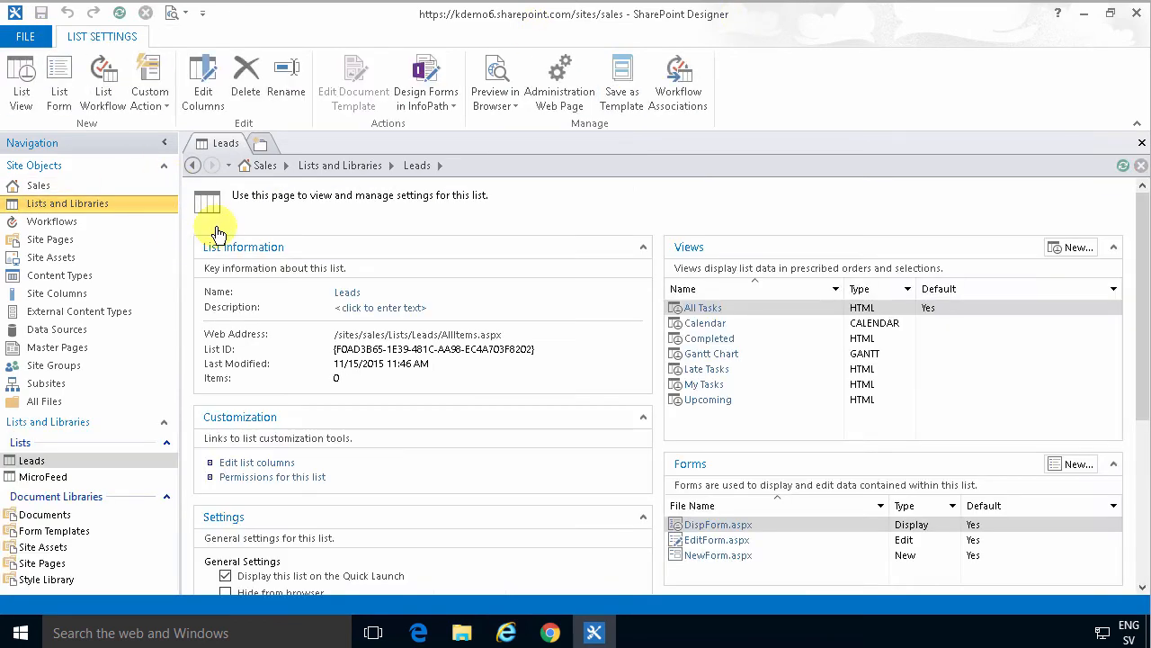
scroll("down", 3)
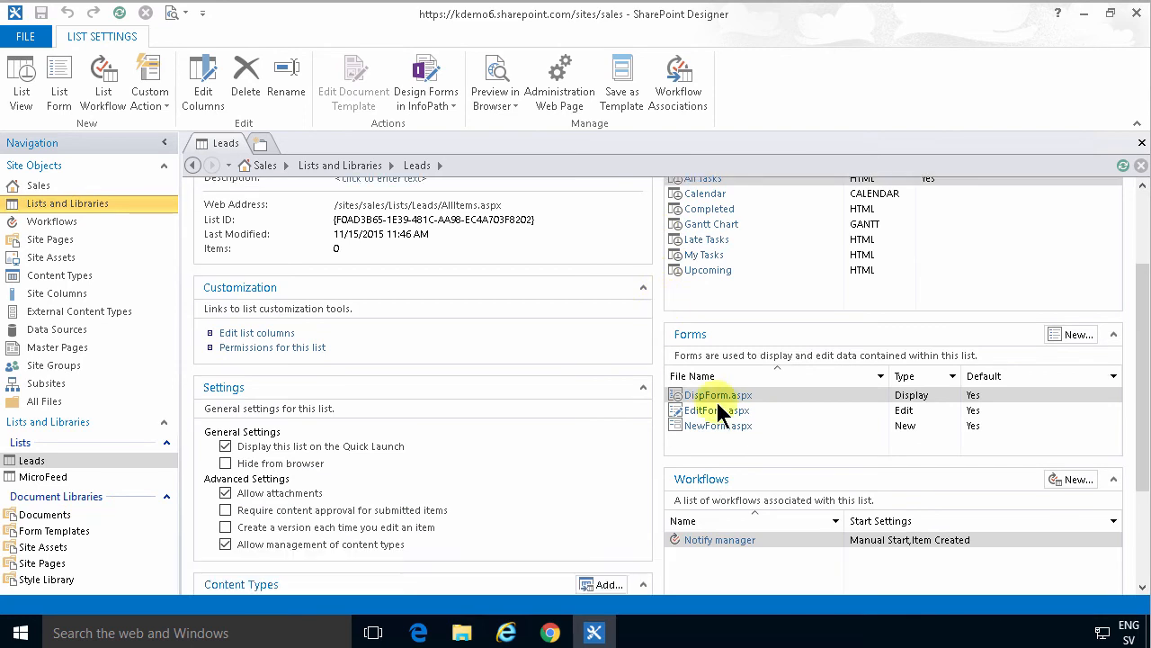
left_click(1075, 482)
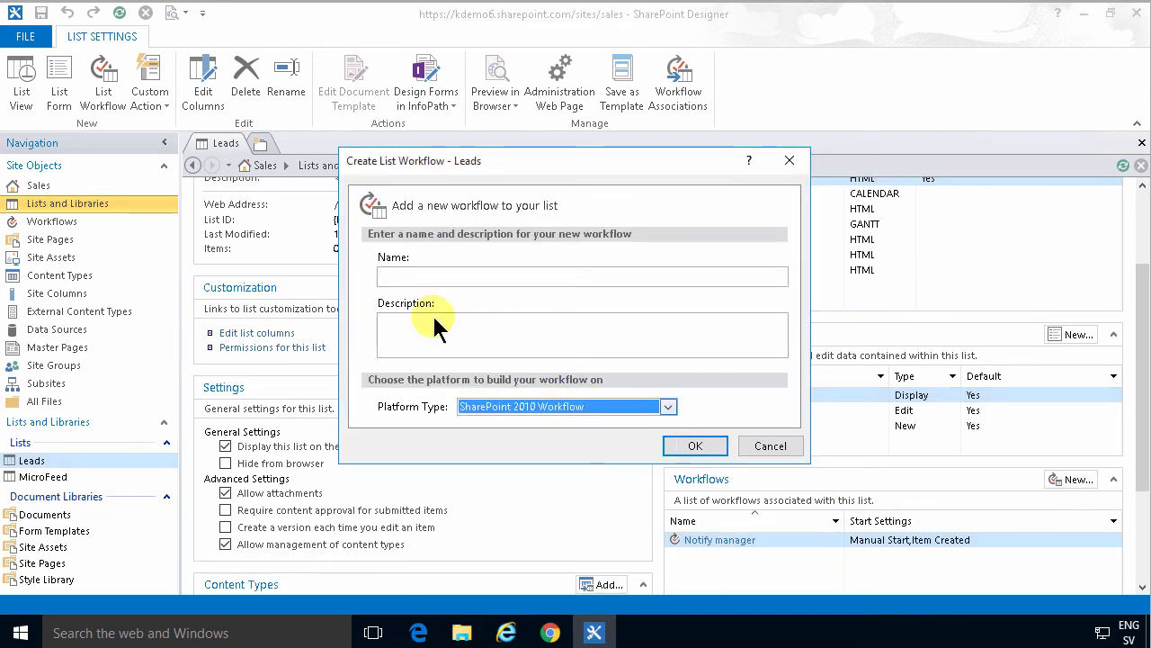
type("Notify ma")
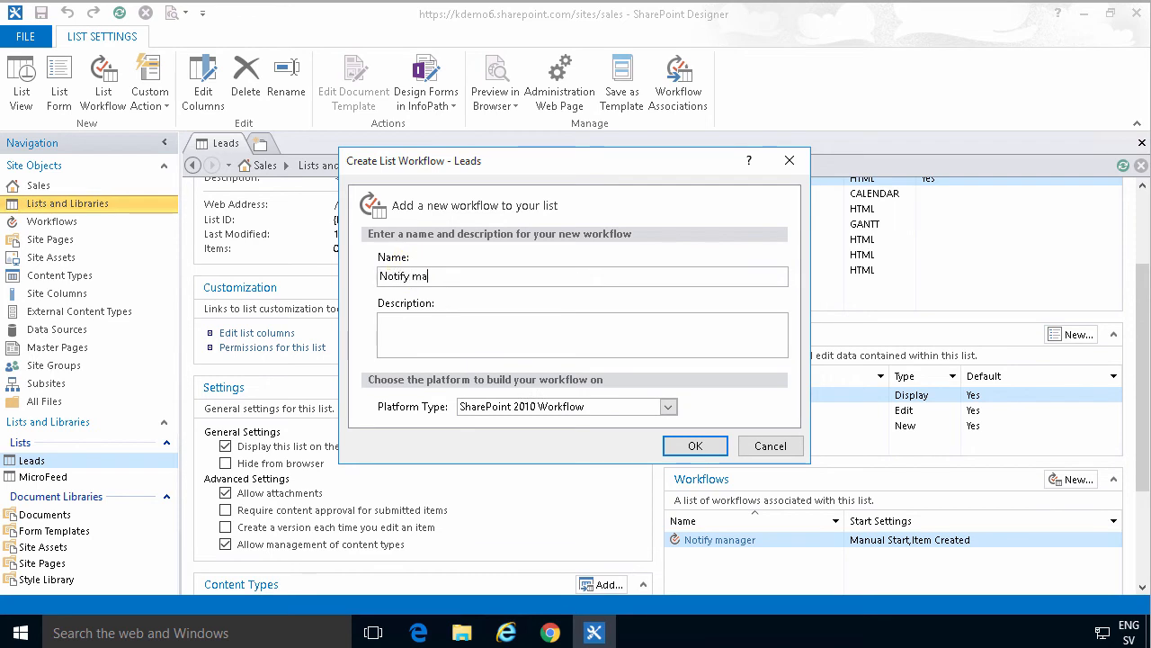
type("nager on overdue task")
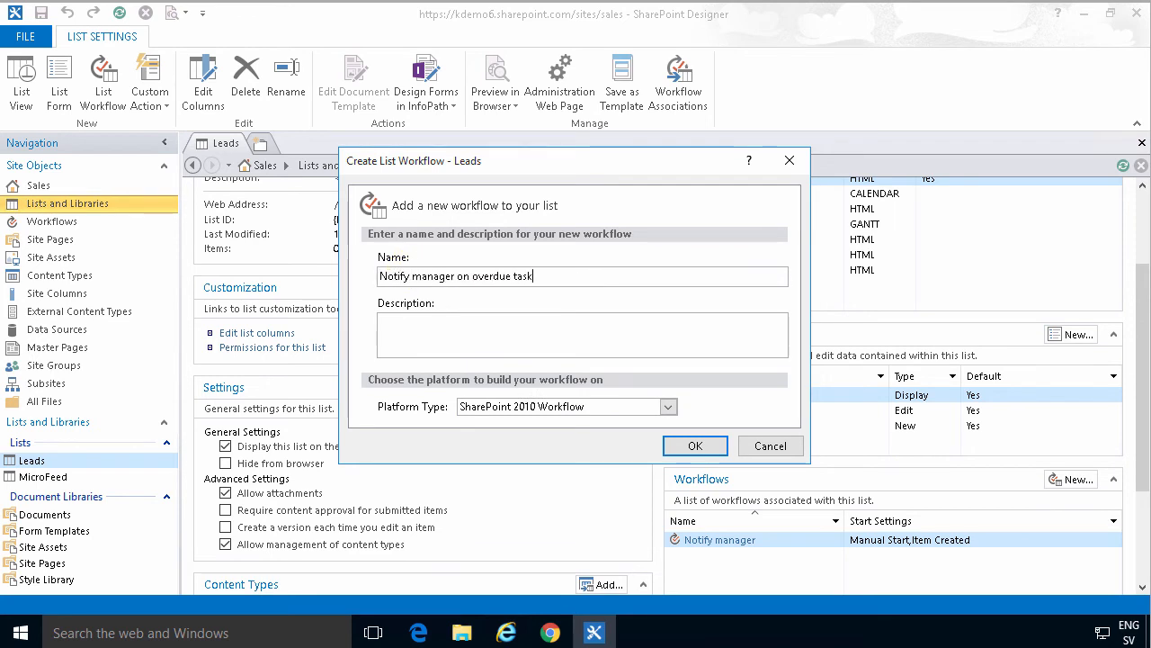
left_click(694, 445)
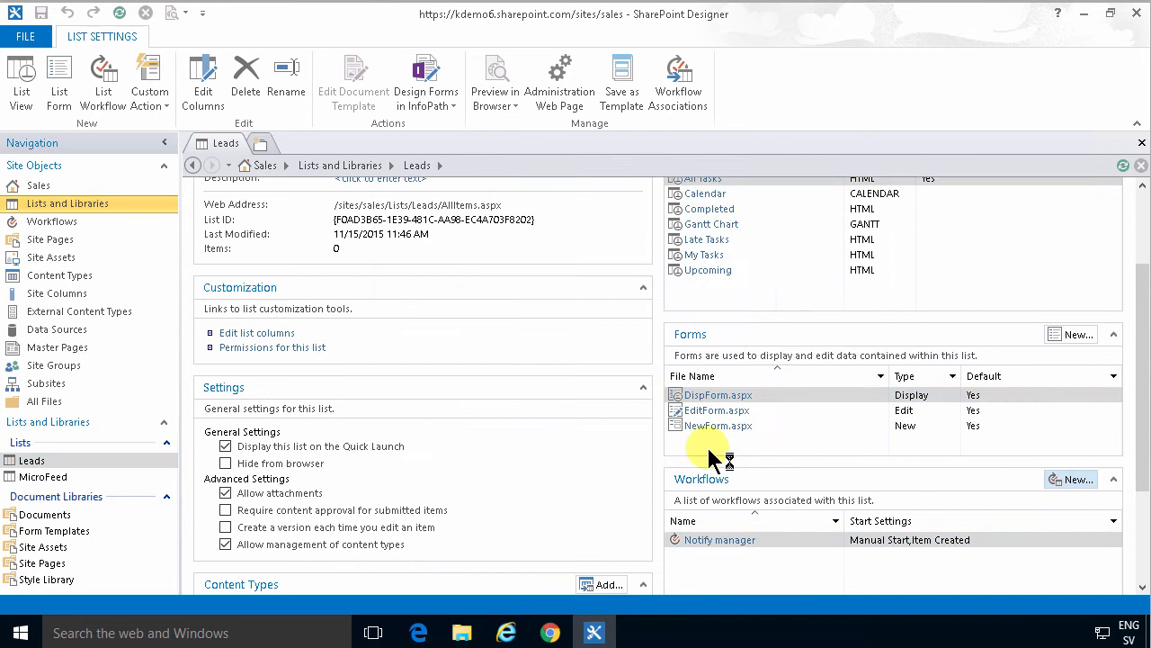
Step: Add condition 'Current Item:Task Status not equals Completed' with a Send an Email action
left_click(720, 539)
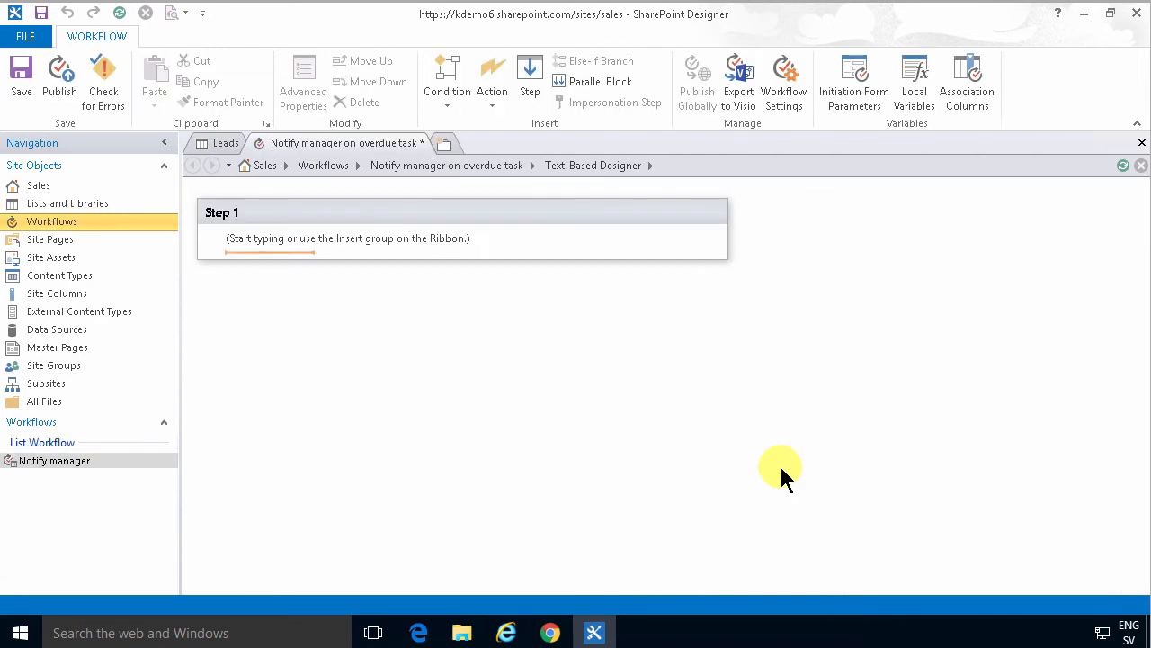
mouse_move(376, 238)
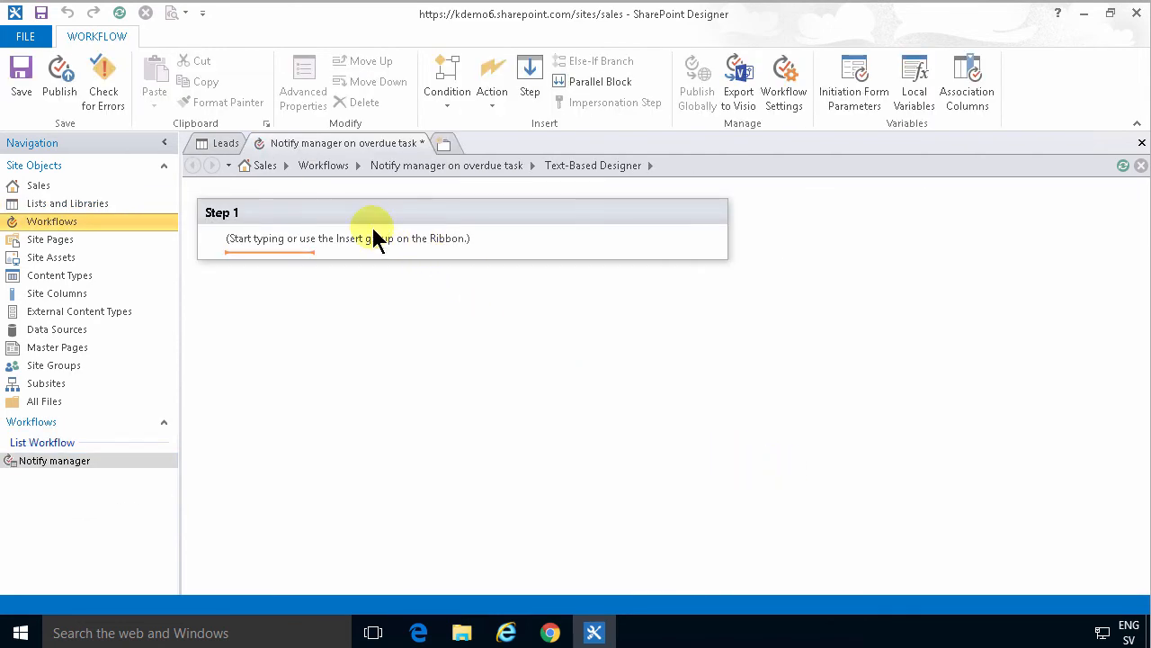
left_click(447, 76)
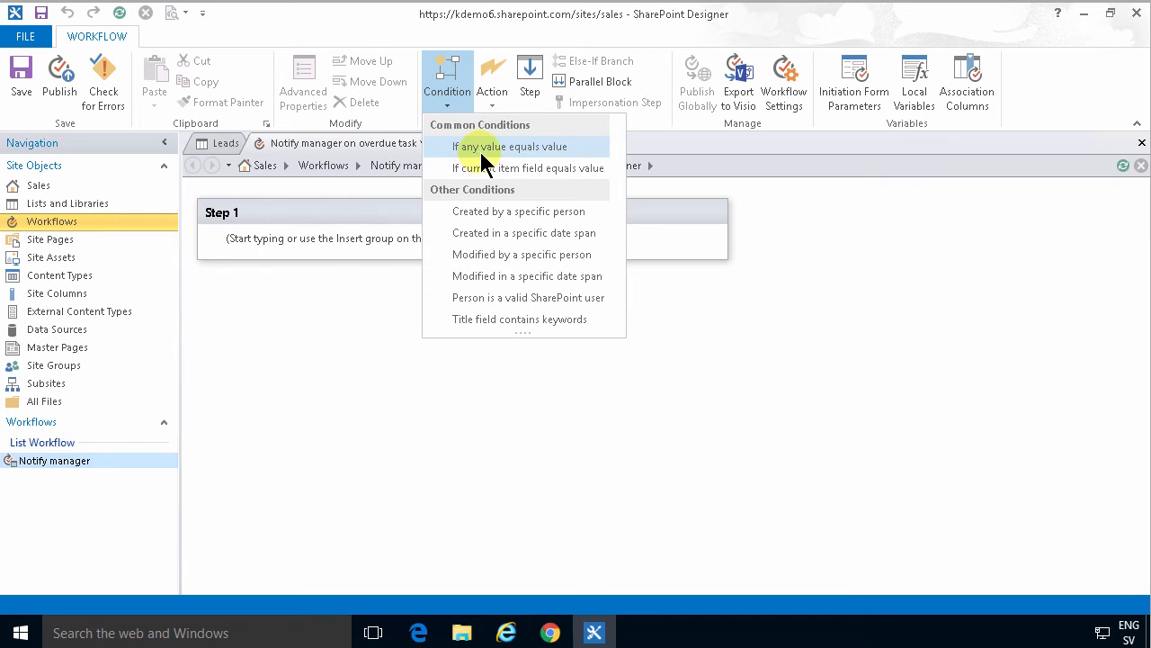
left_click(513, 146)
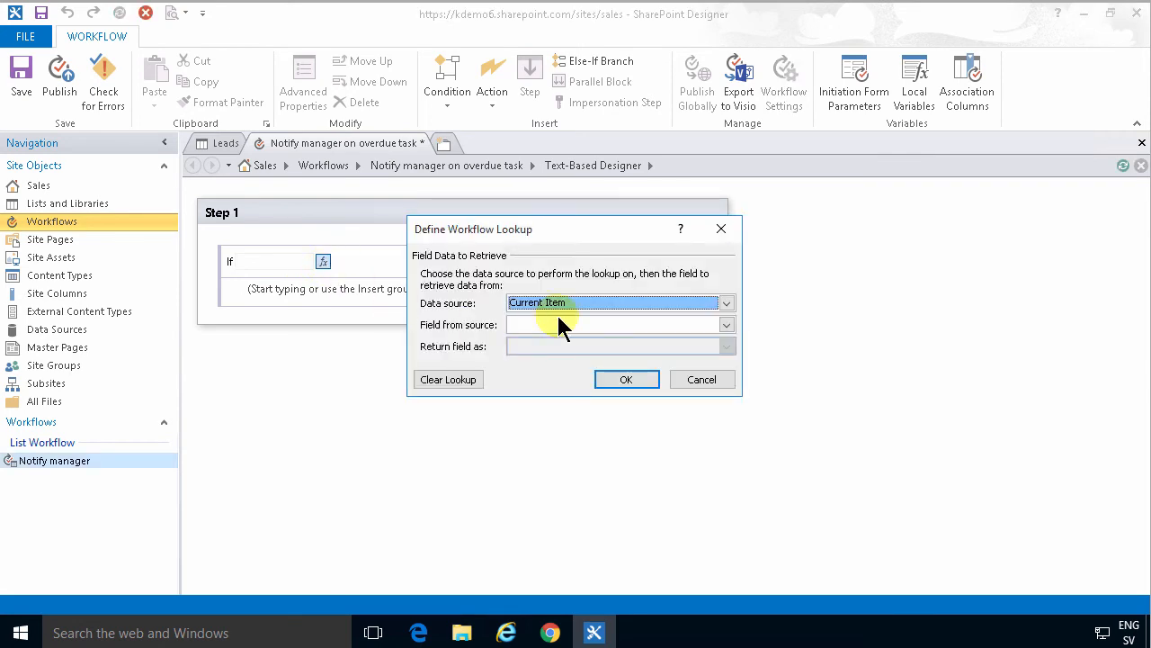
left_click(726, 324)
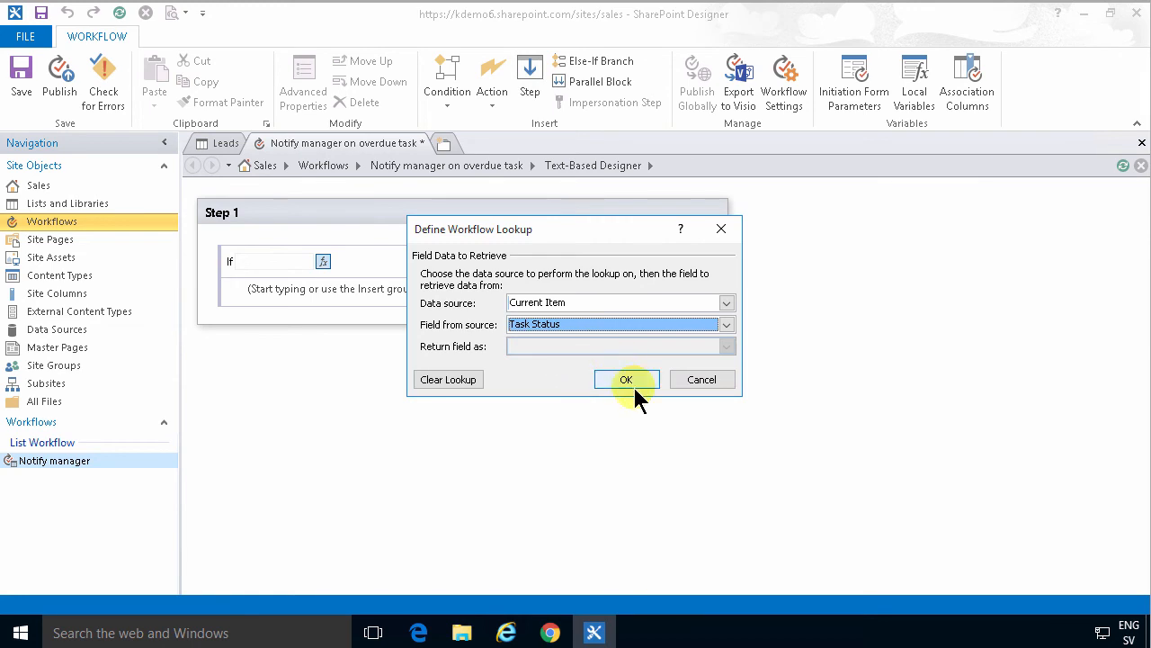
left_click(627, 378)
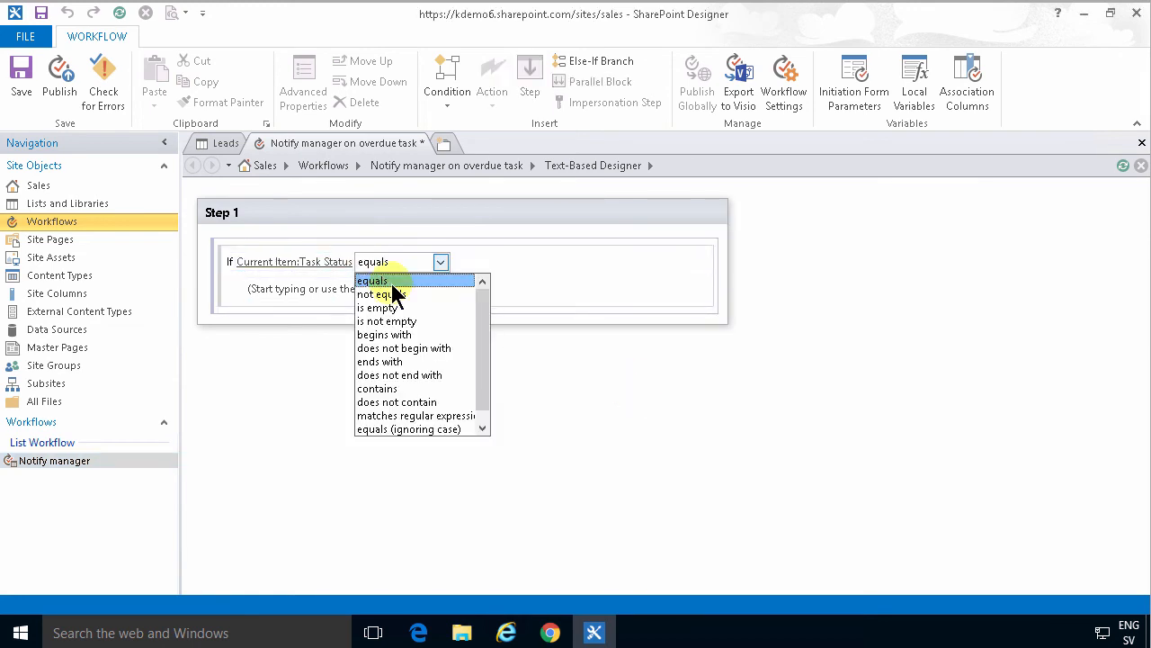
left_click(381, 294)
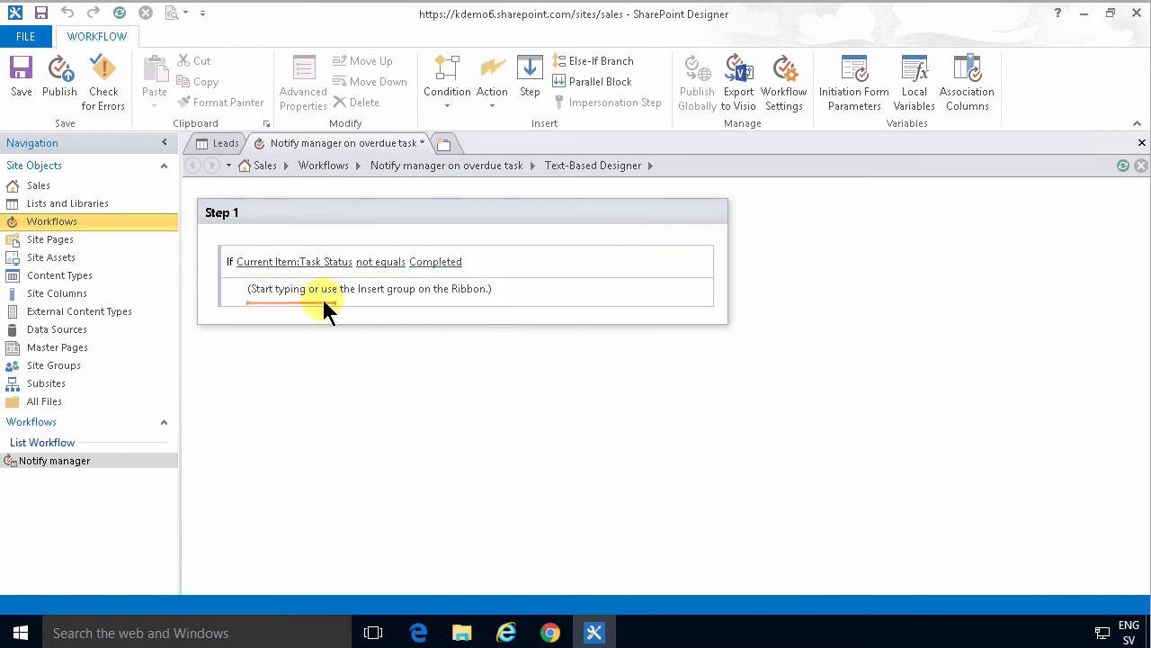
left_click(492, 72)
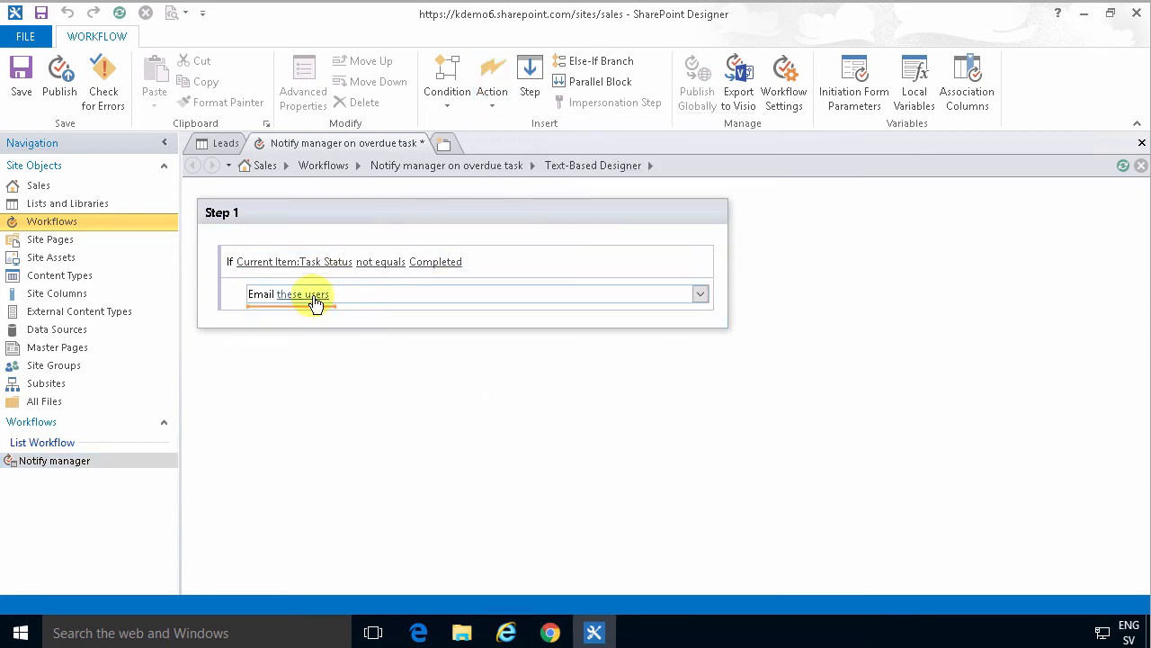
left_click(297, 294)
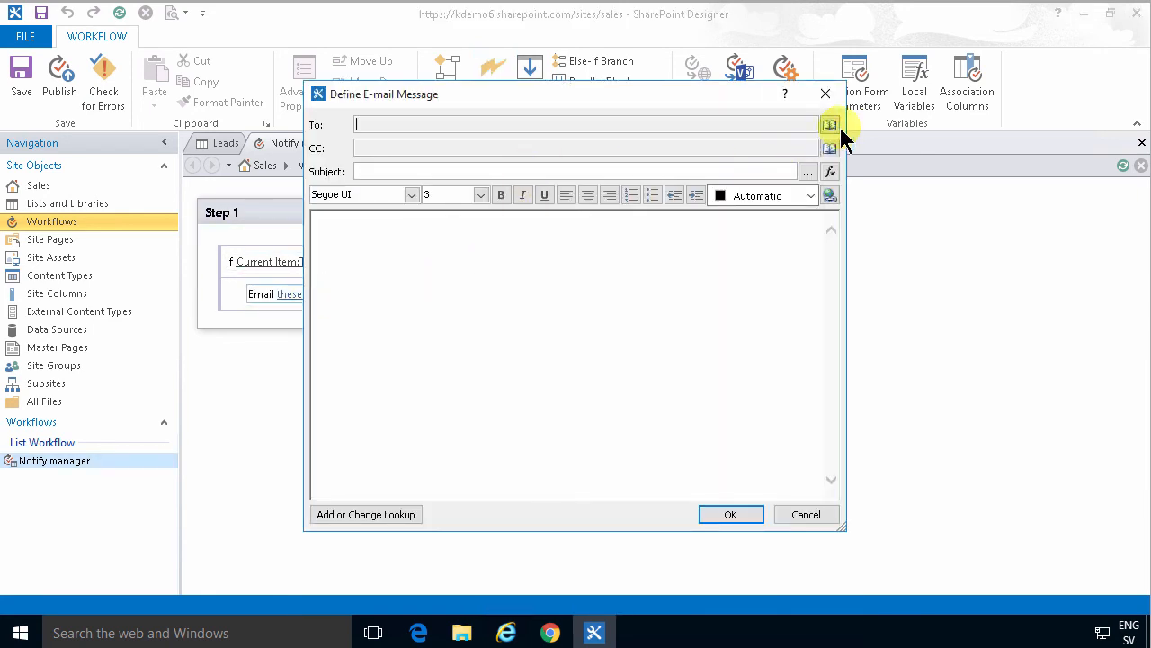
Step: Address the email to Current Item:Sales Manager via a user lookup
left_click(829, 124)
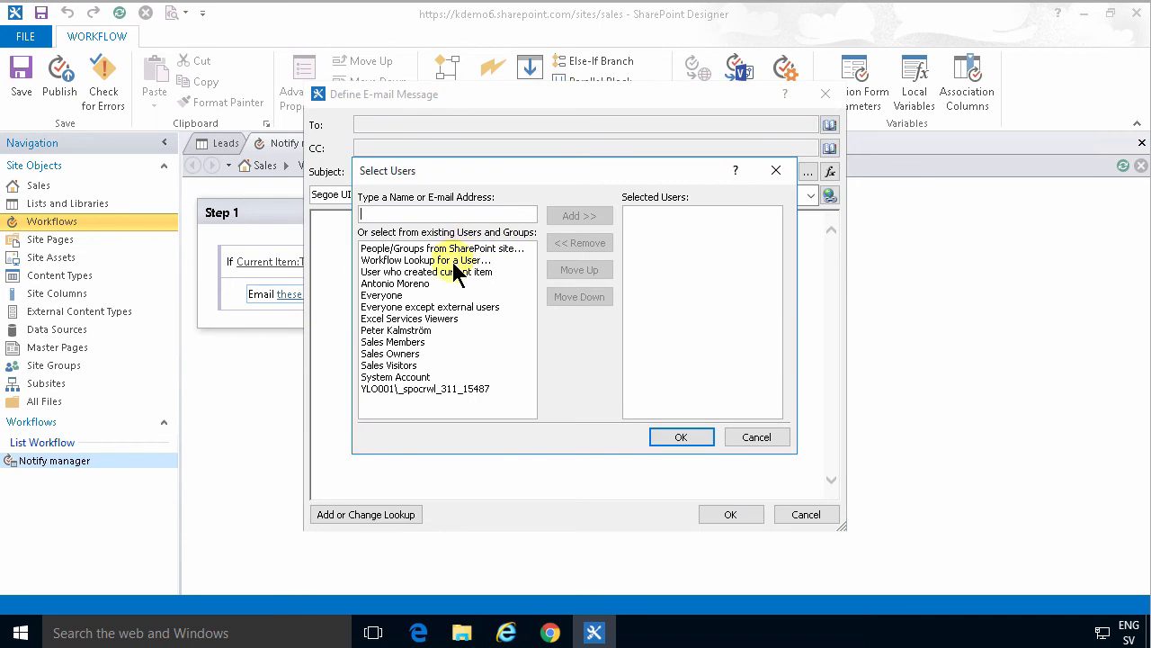
left_click(423, 260)
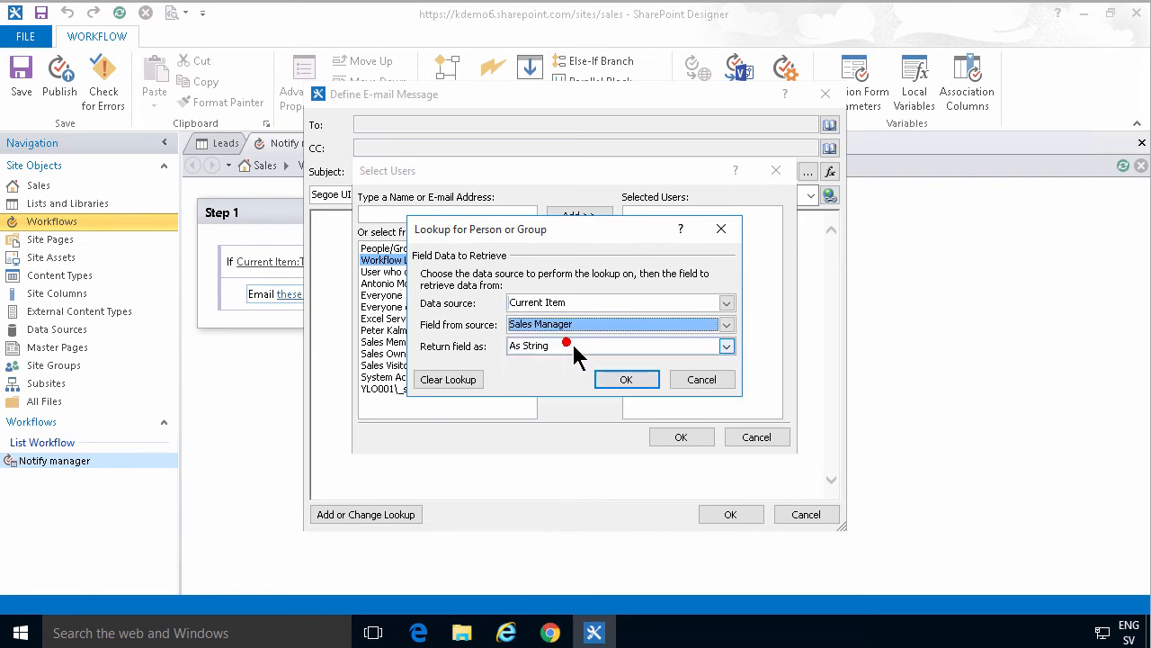
left_click(725, 345)
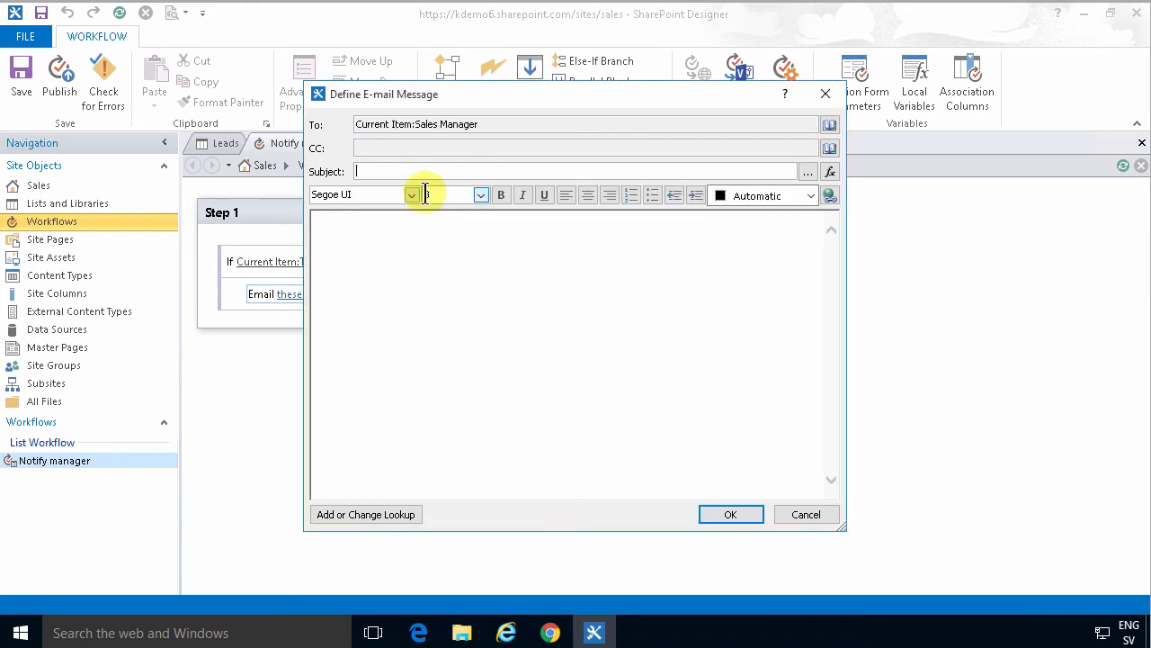
Step: Set the subject to 'A lead is overdue:' followed by the Current Item:Task Name lookup
type("A l")
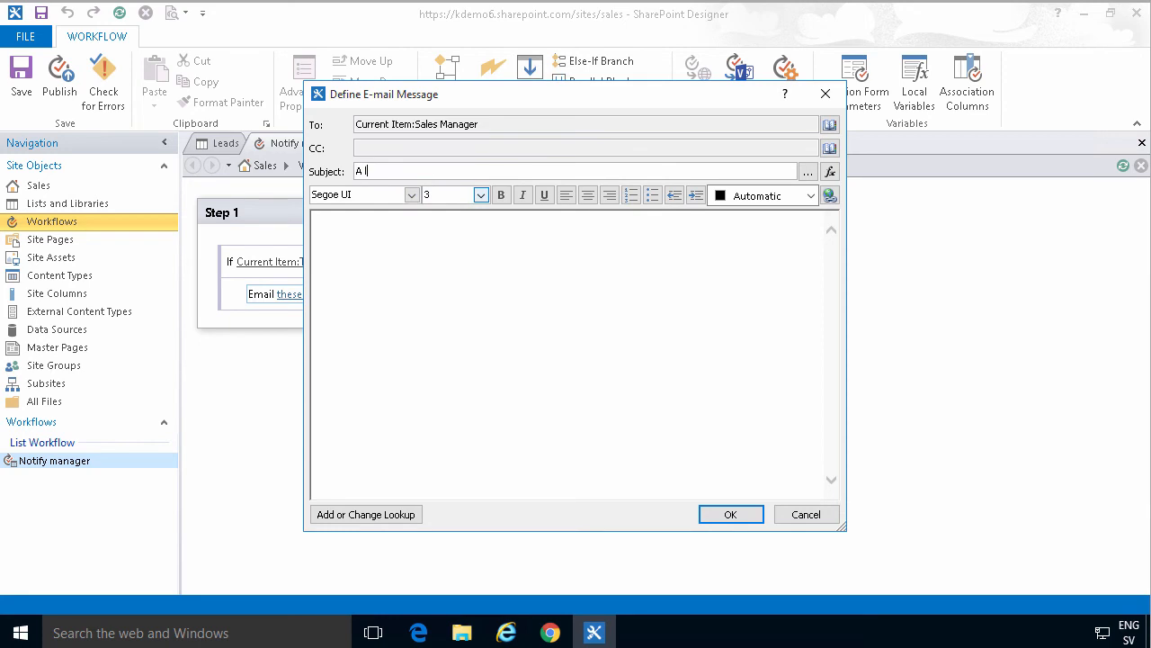
type("ead is")
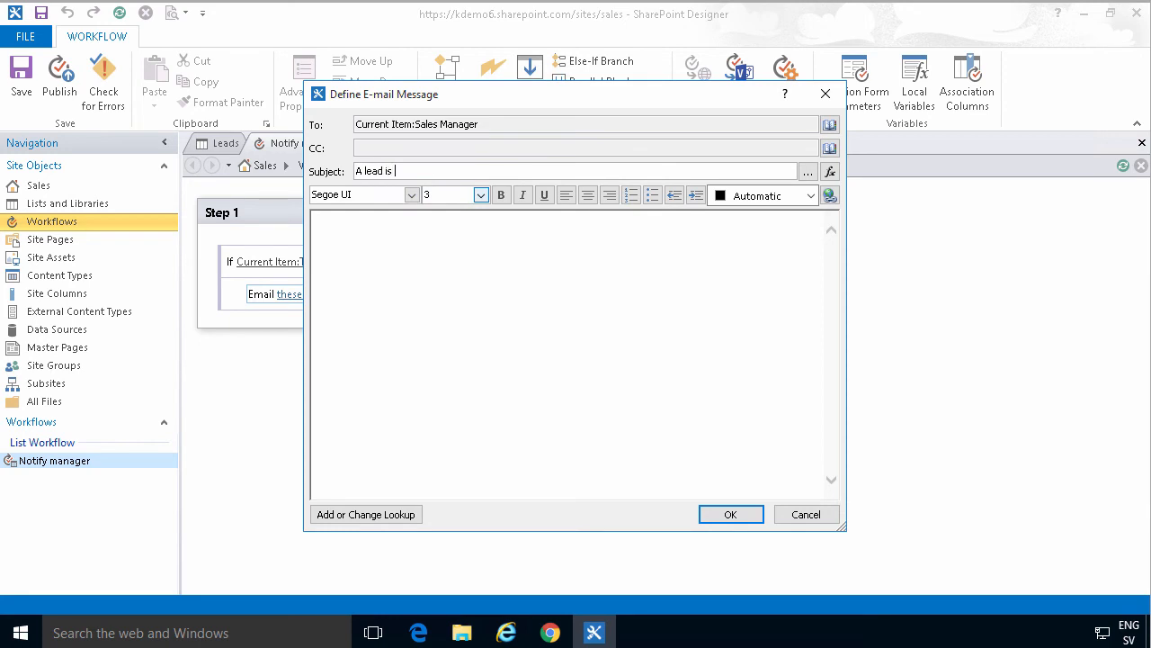
type("overdue:")
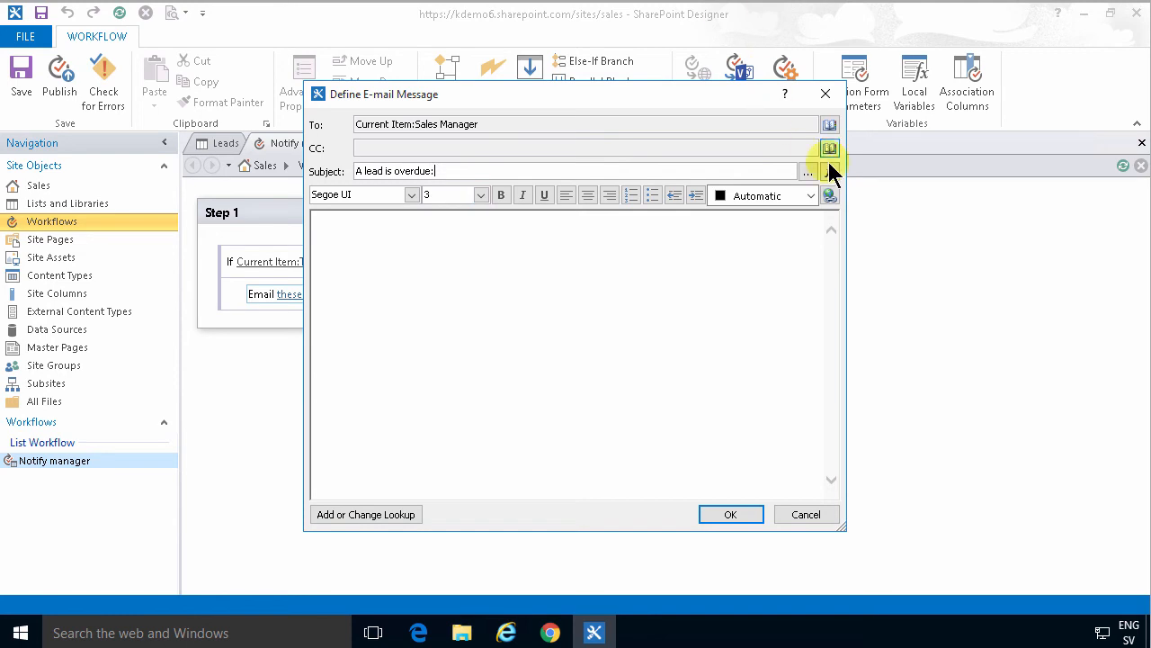
left_click(807, 172)
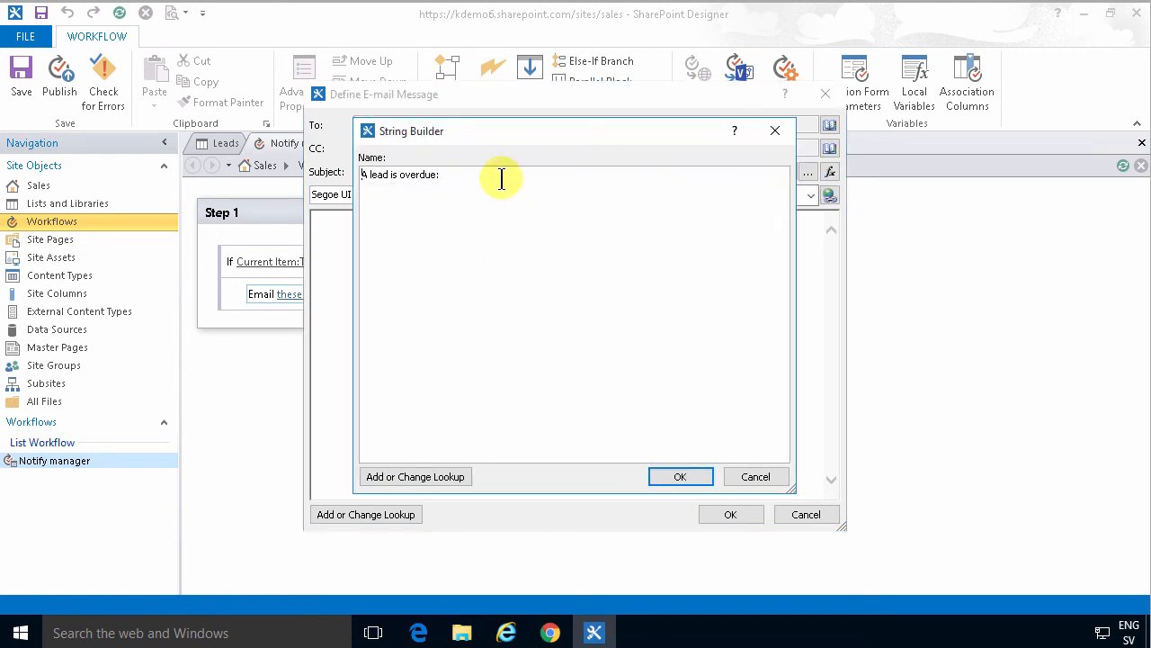
left_click(414, 476)
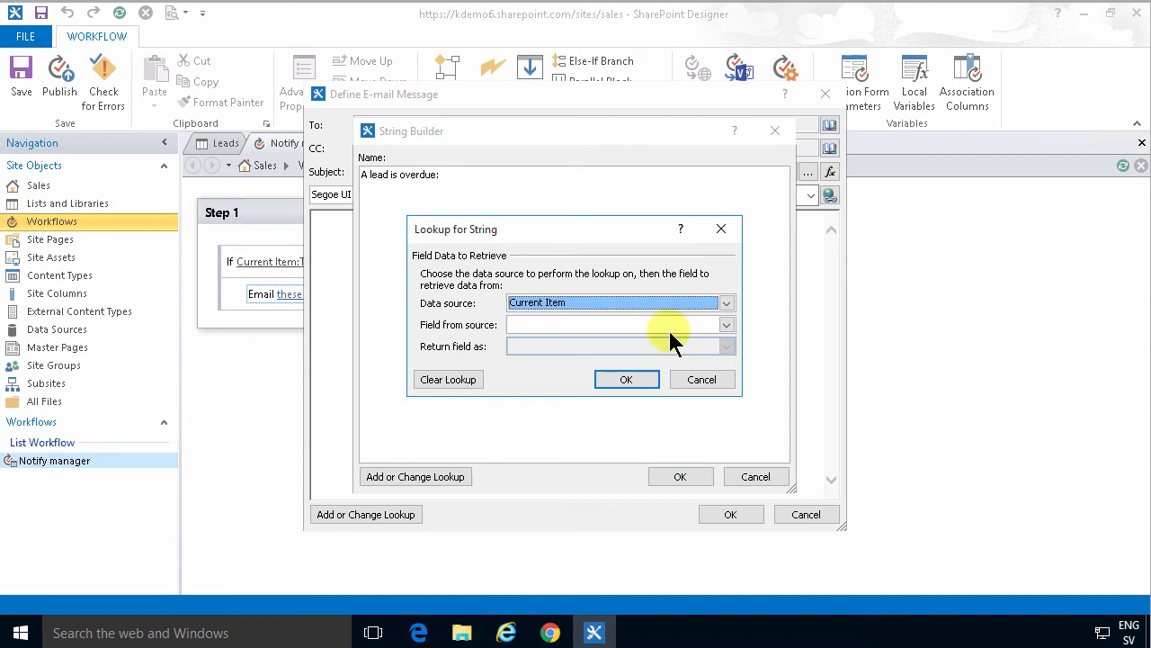
left_click(726, 325)
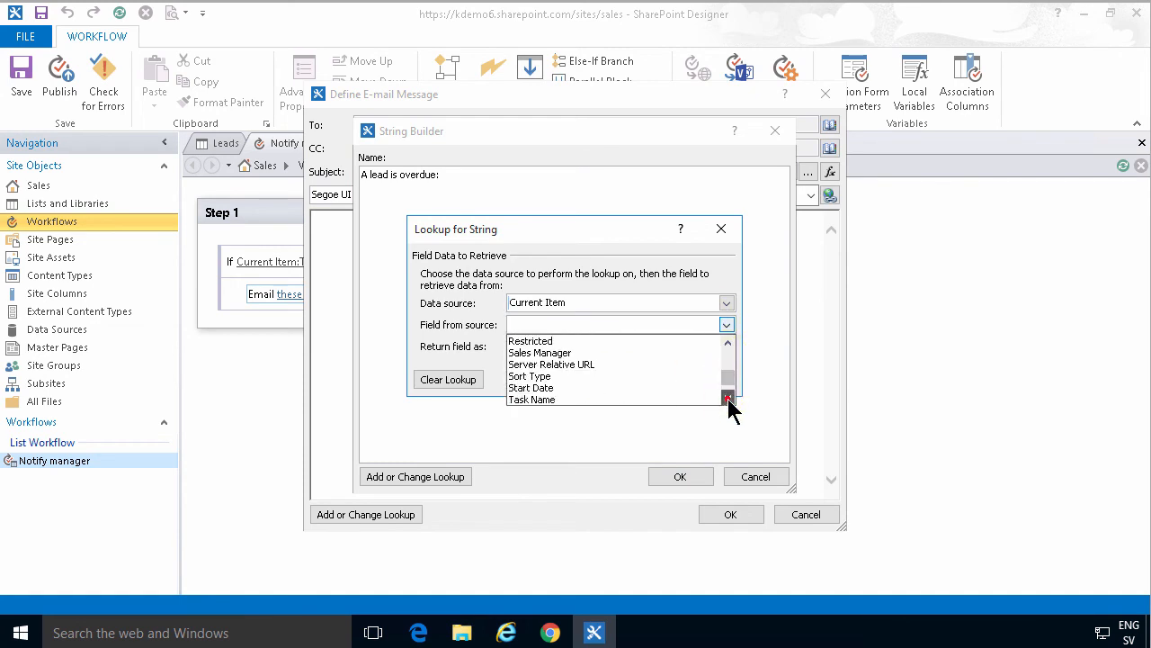
left_click(531, 399)
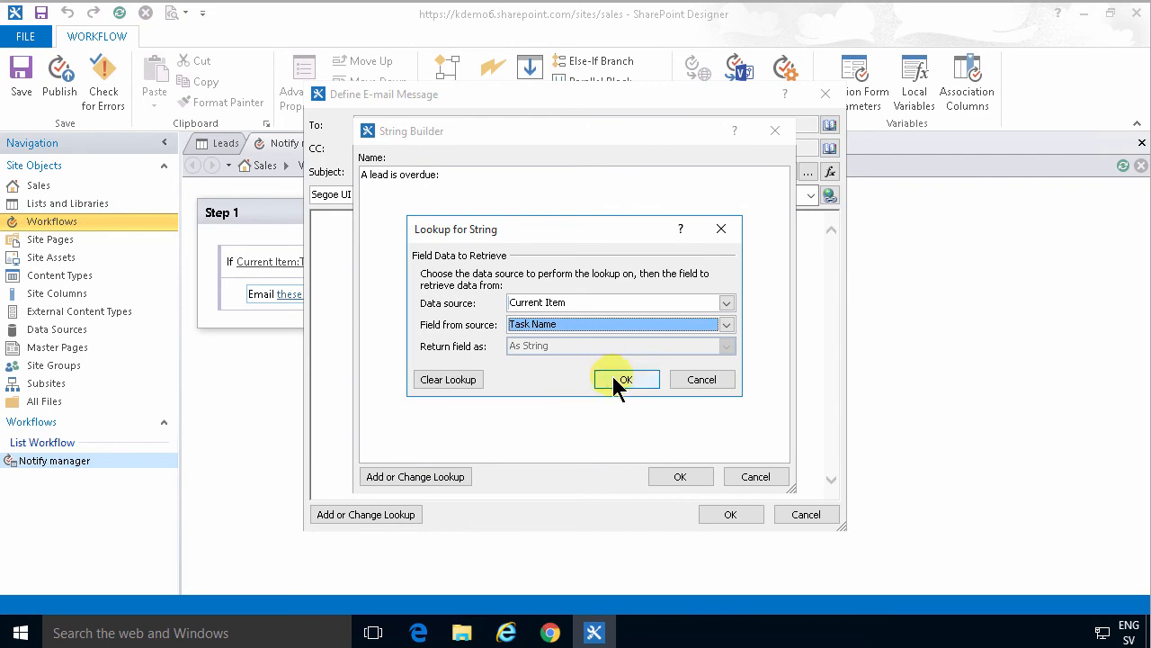
left_click(626, 378)
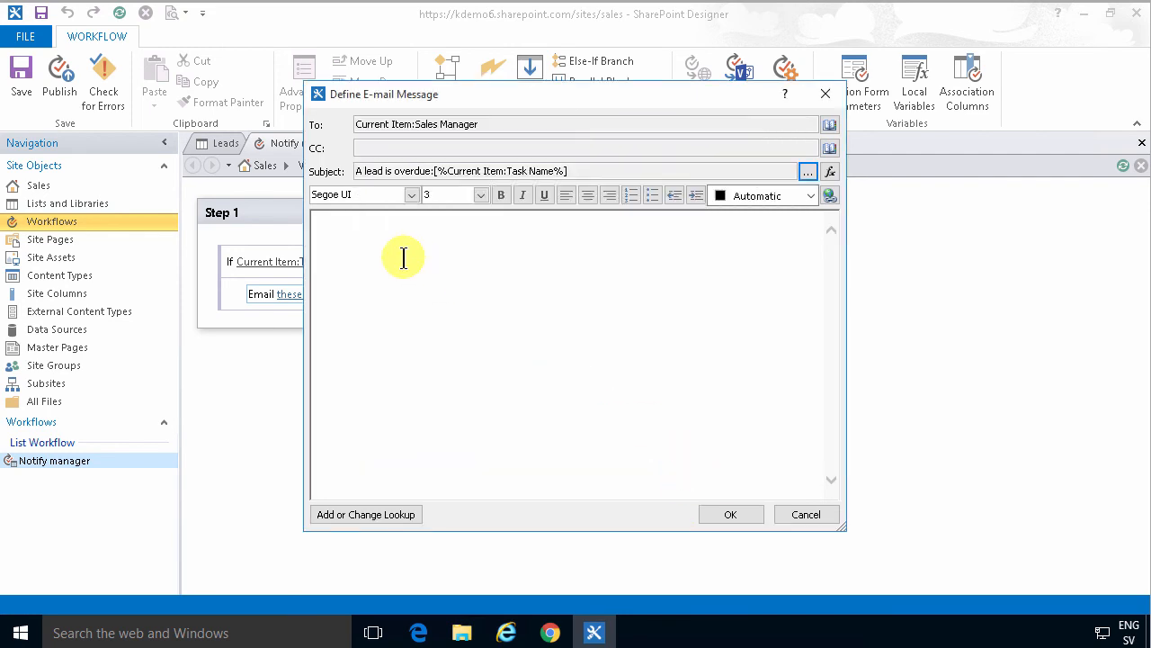
Step: Write the body 'Responsible:' plus the Current Item:Assigned To lookup and save the email
type("Responsible:")
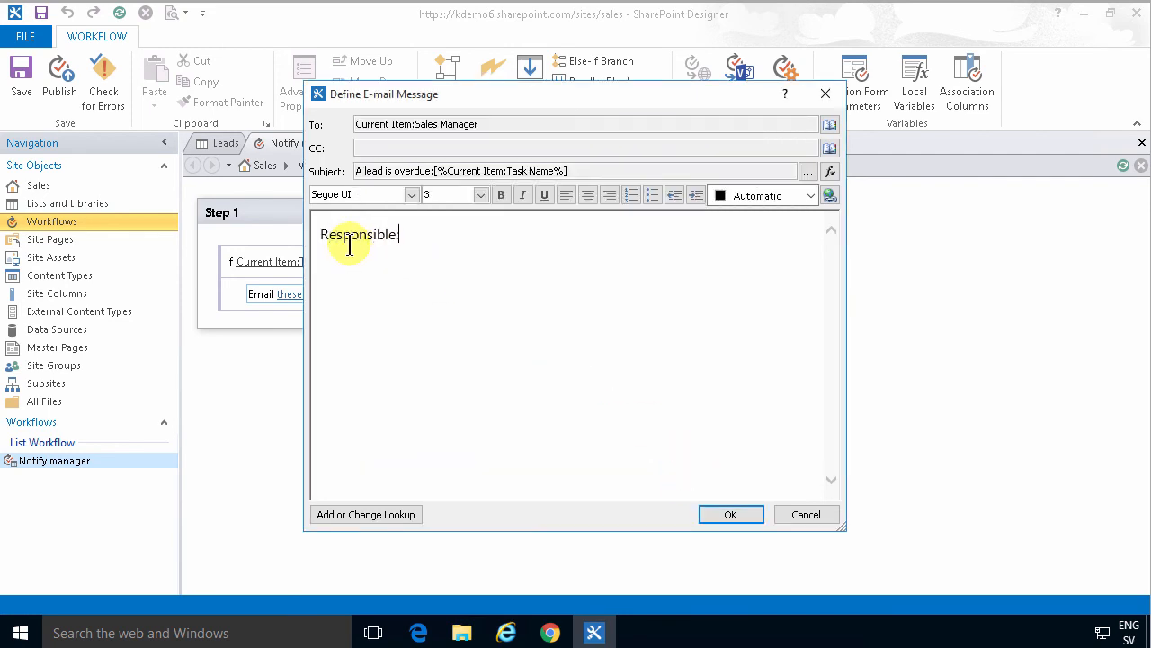
left_click(365, 513)
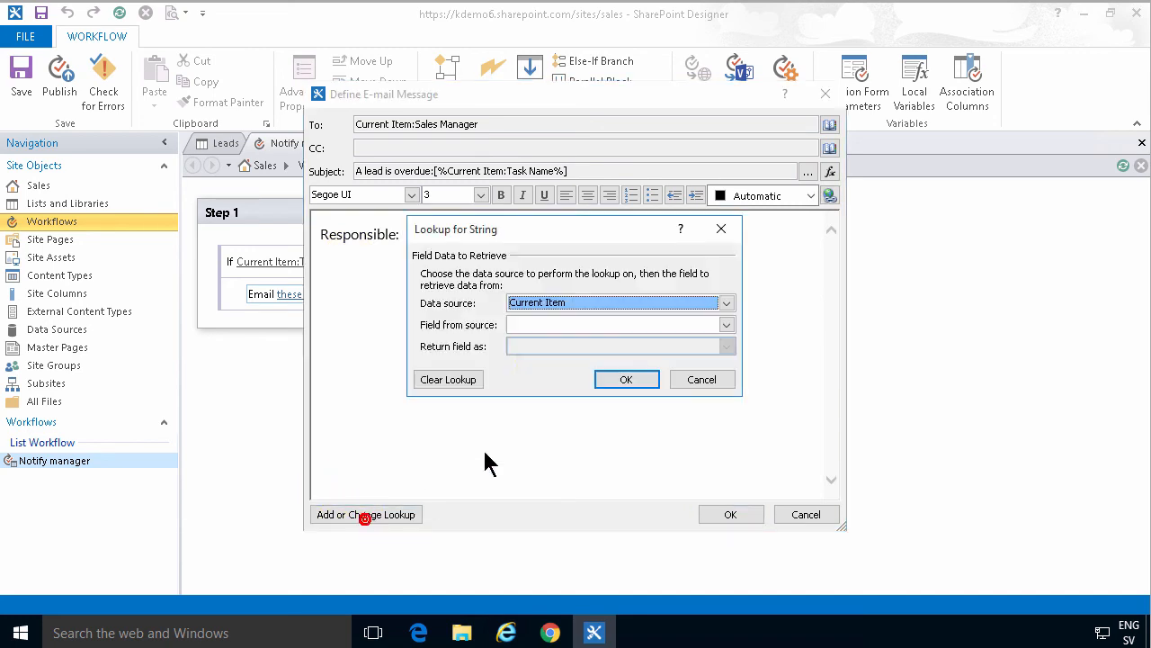
left_click(726, 324)
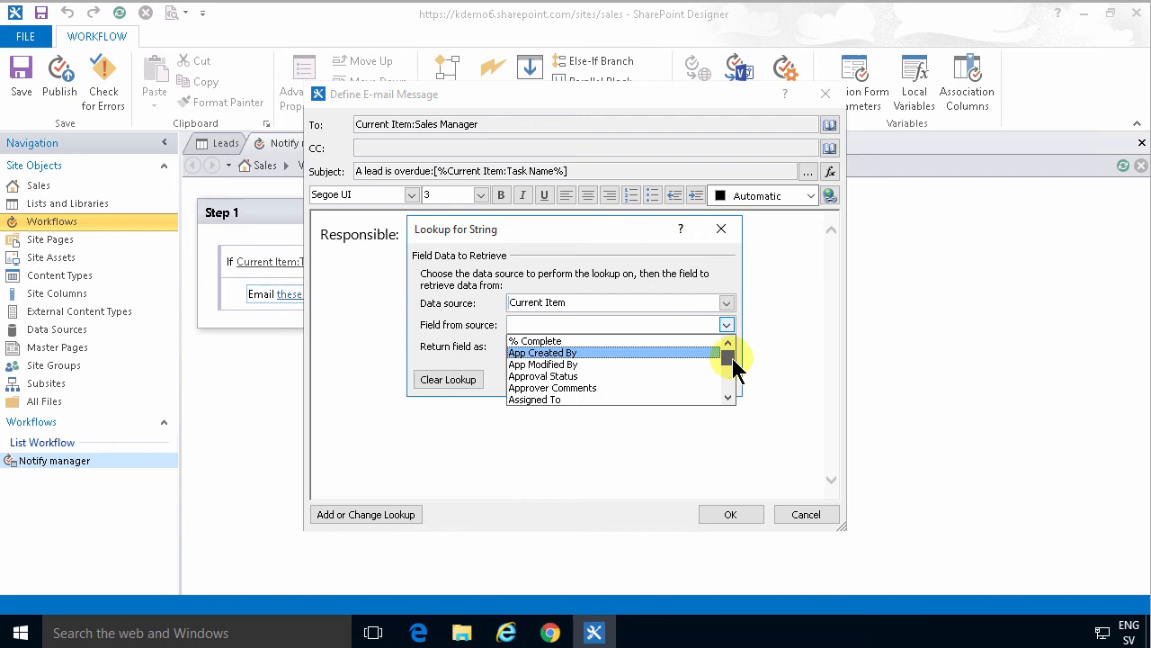
left_click(534, 399)
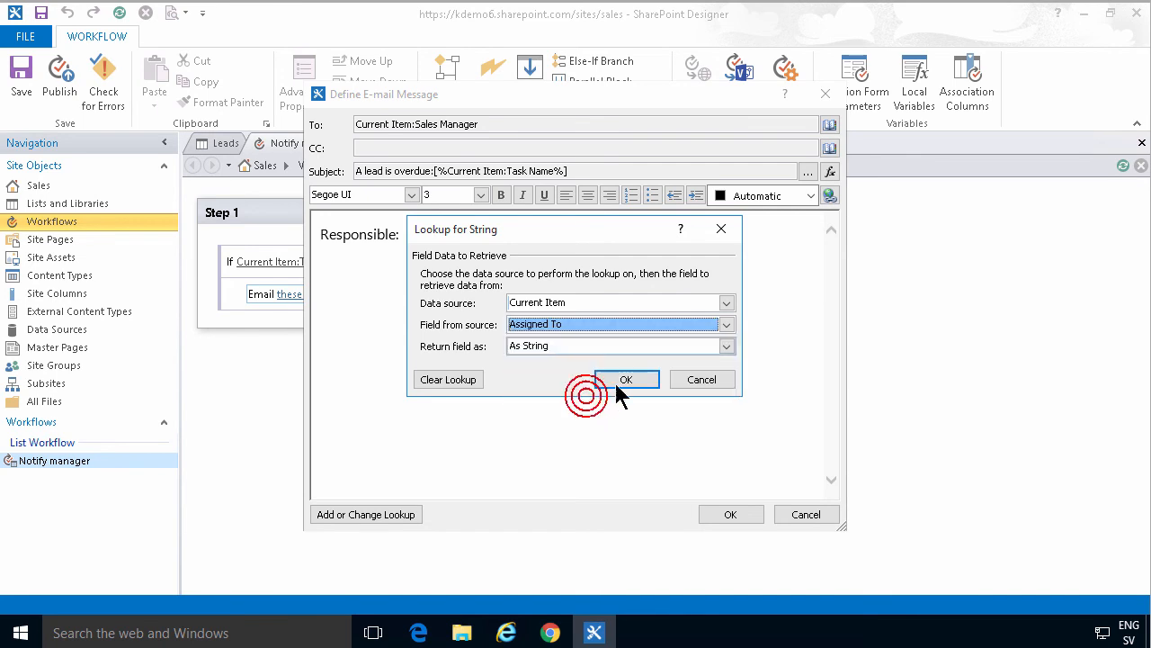
left_click(725, 346)
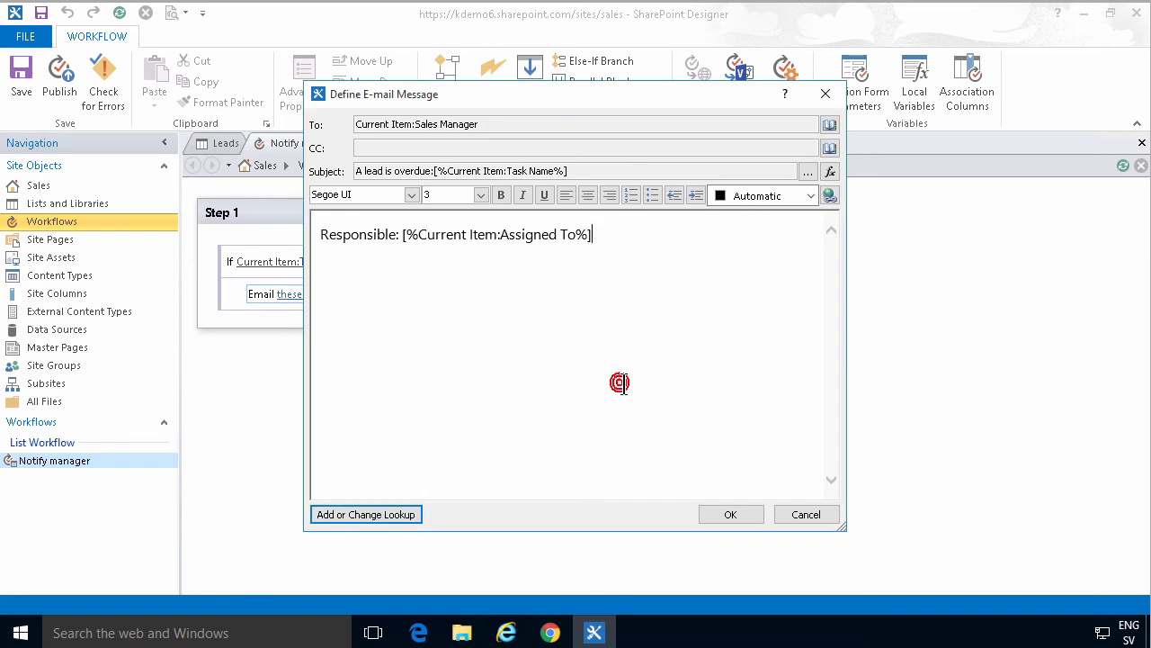
left_click(730, 513)
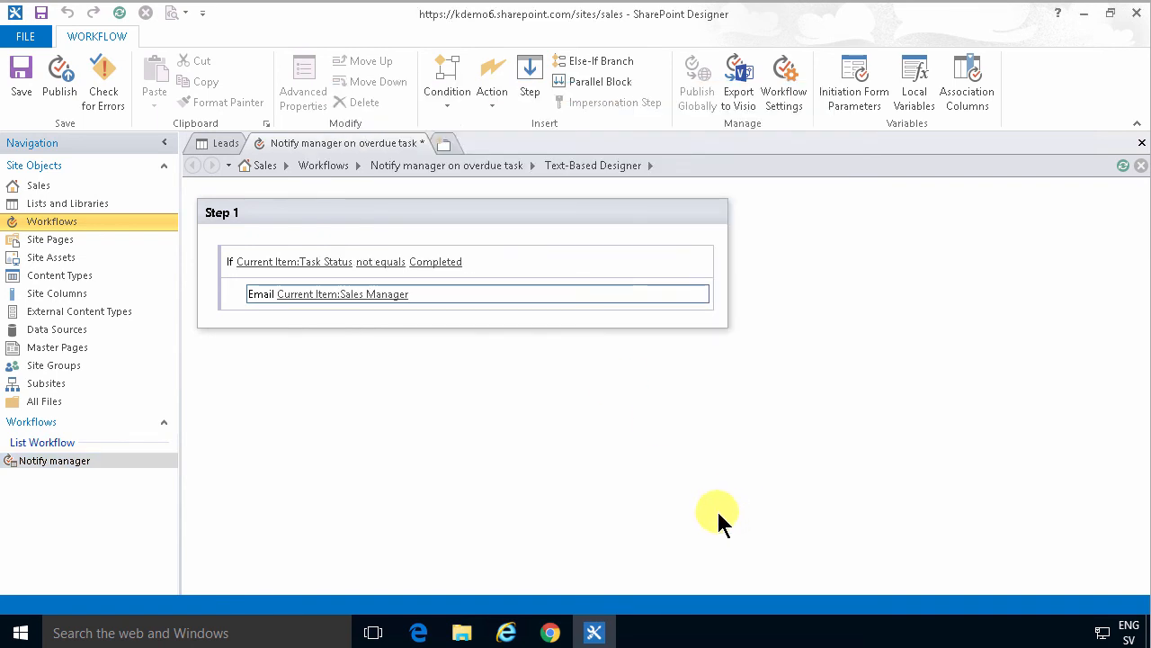
Step: Open the workflow settings and keep manual start as the only start option
left_click(783, 81)
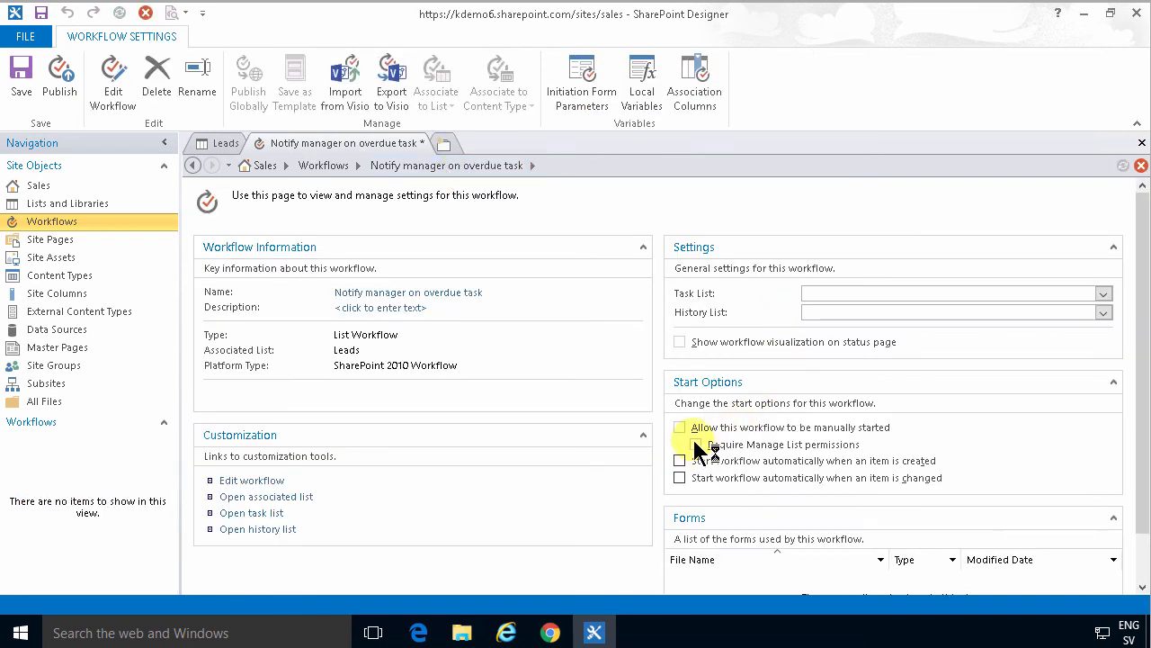
left_click(680, 427)
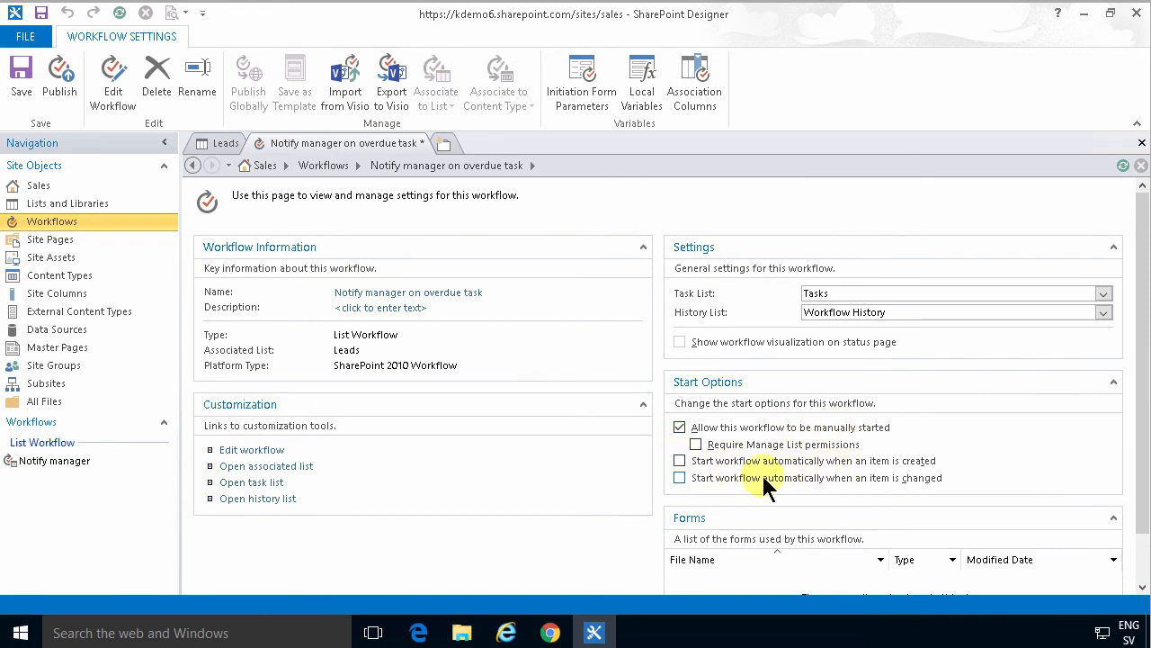
mouse_move(814, 471)
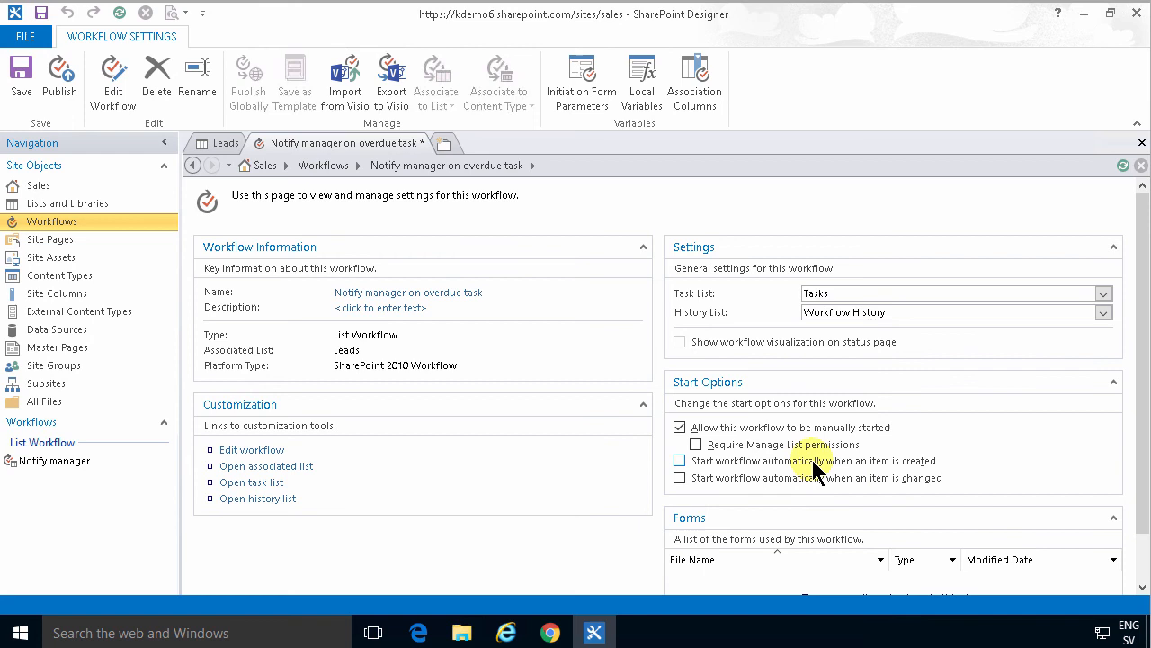
mouse_move(916, 479)
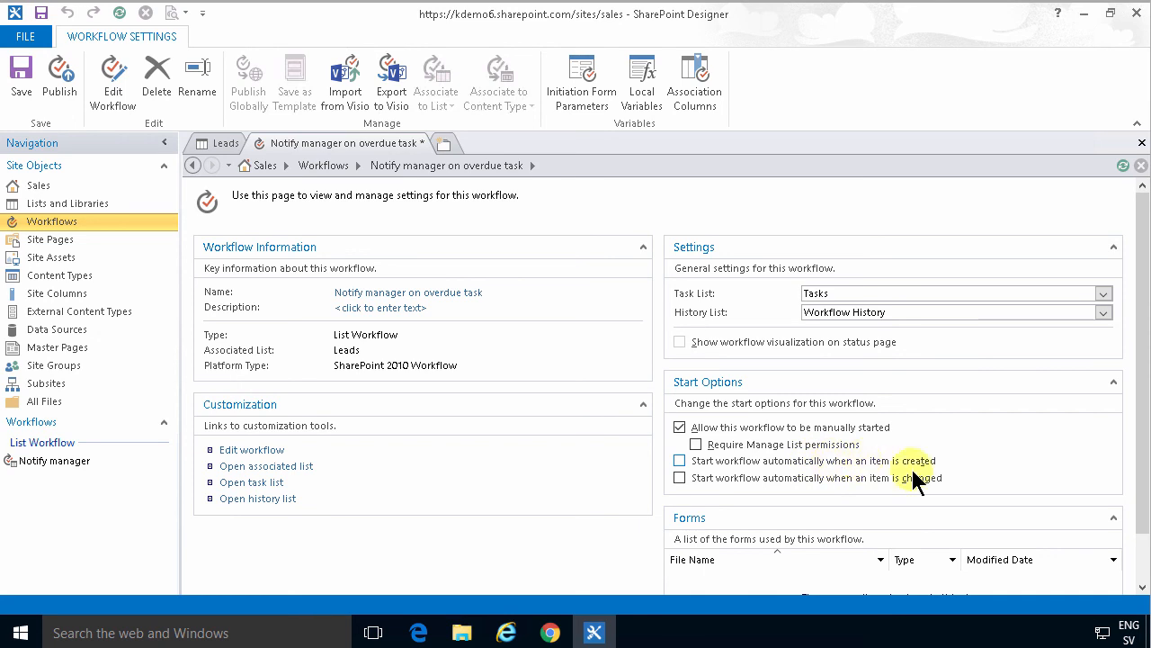
mouse_move(49, 81)
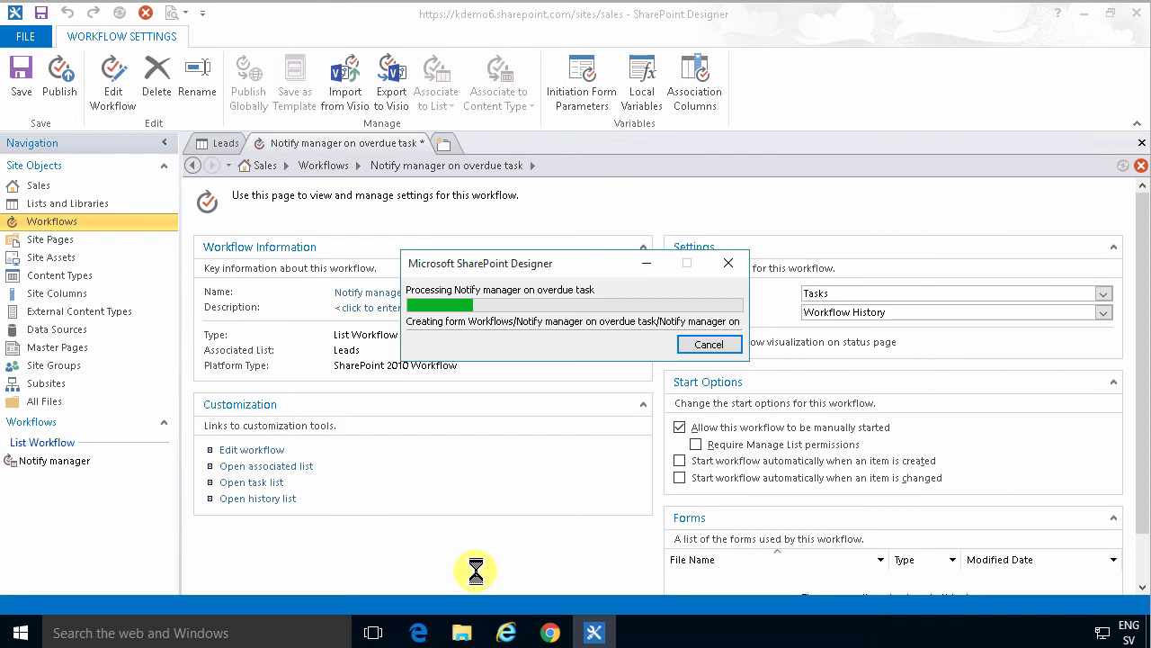
mouse_move(507, 632)
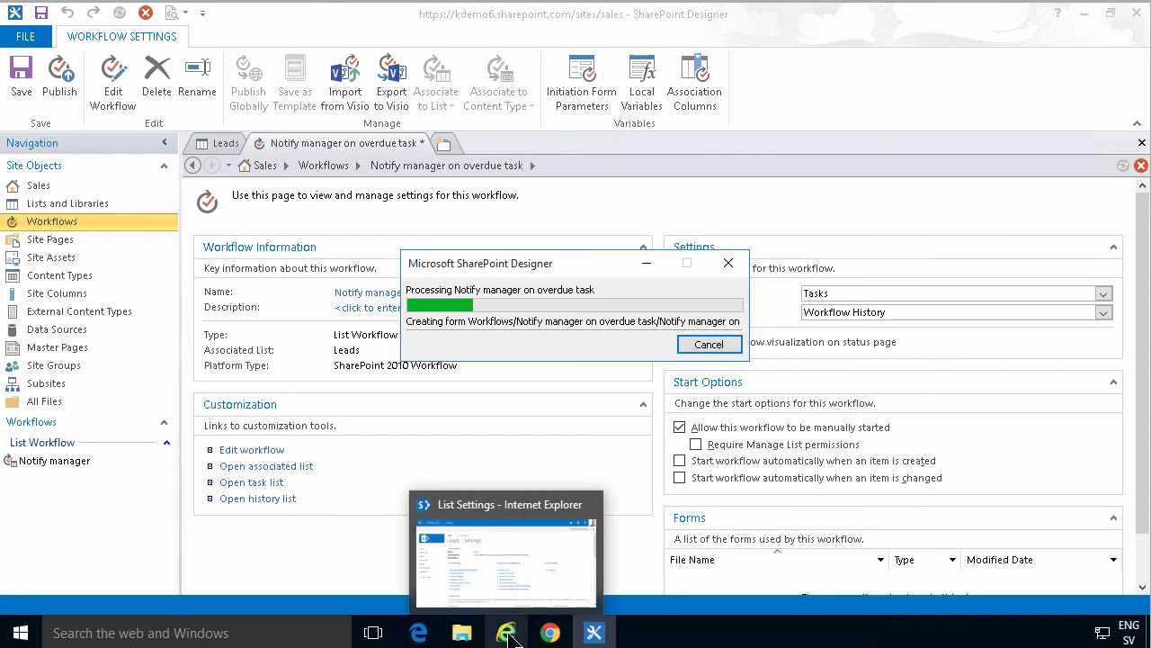
mouse_move(508, 633)
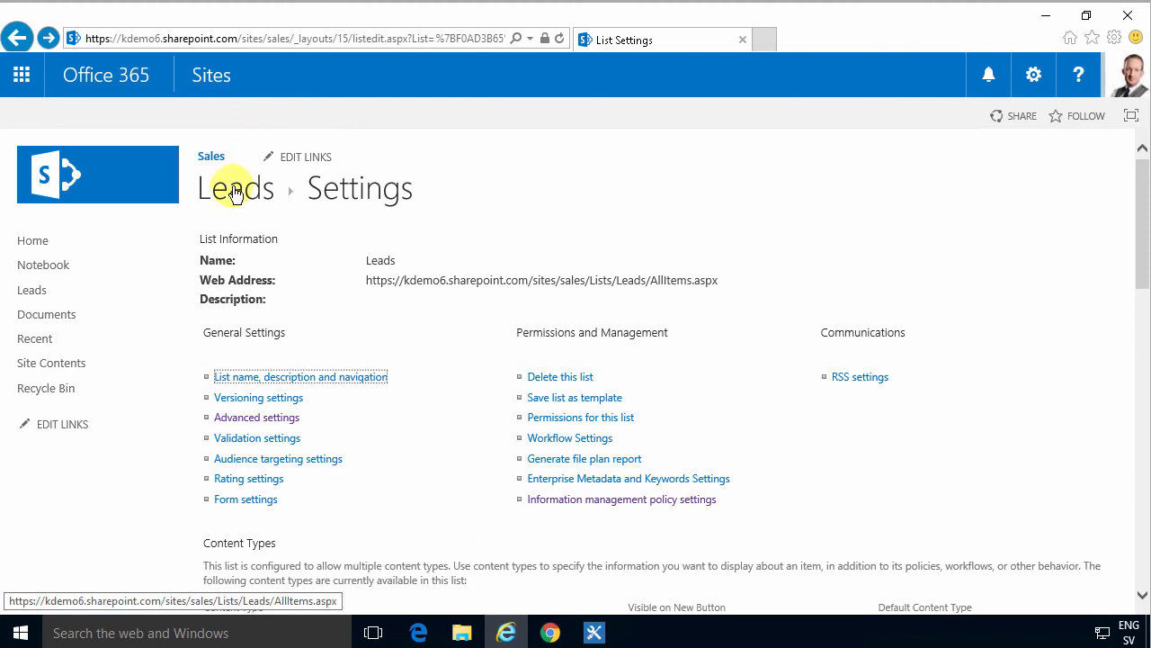
Step: Edit the Task content type policy, check Enable Retention, and add a retention stage
left_click(621, 498)
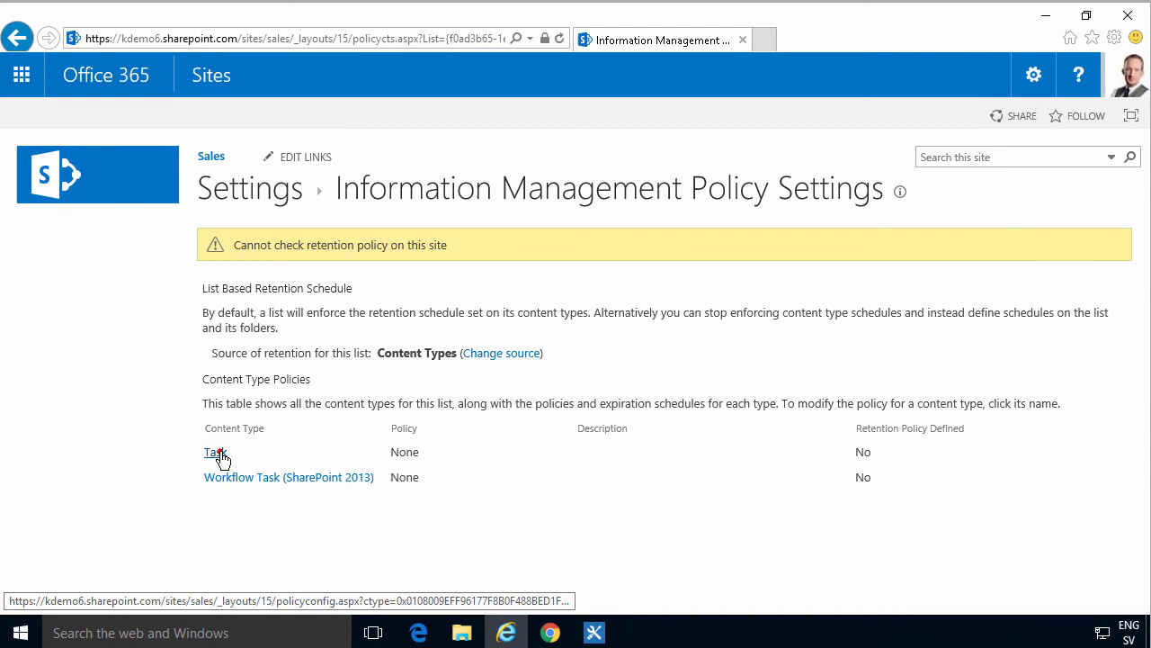
left_click(214, 452)
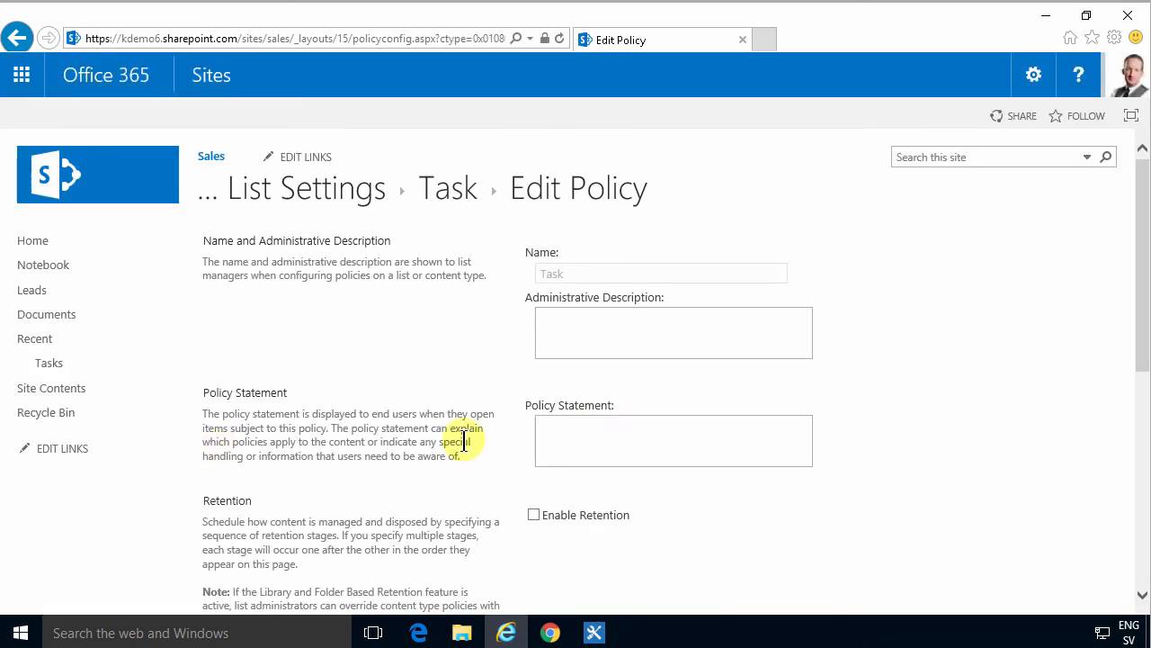
left_click(534, 514)
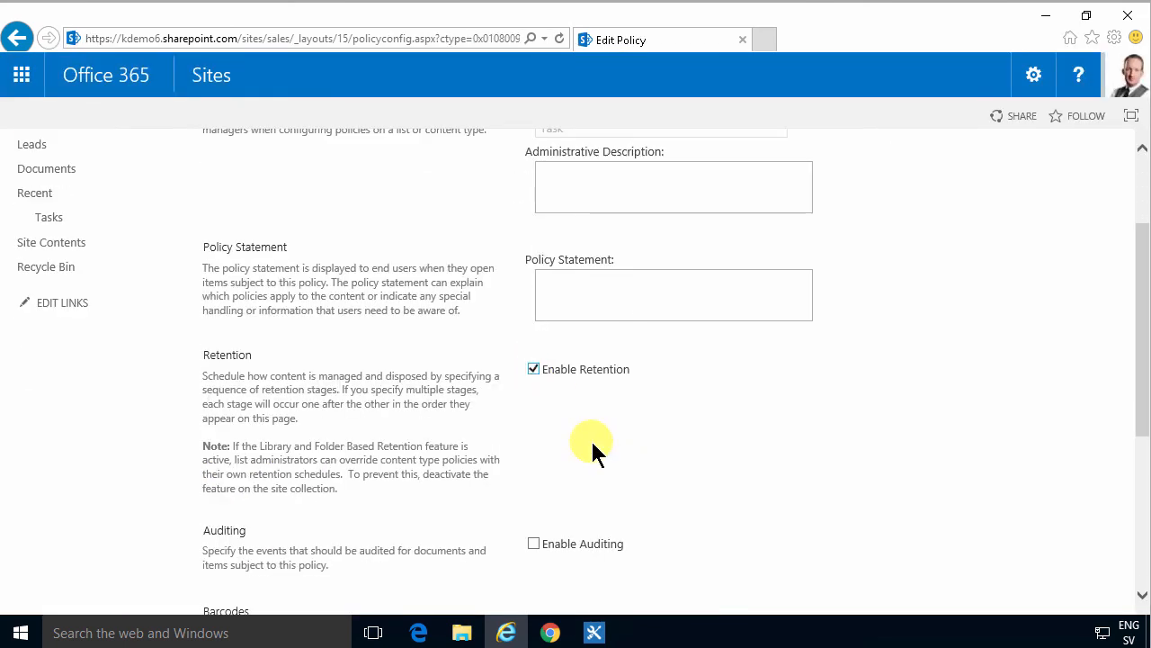
left_click(534, 368)
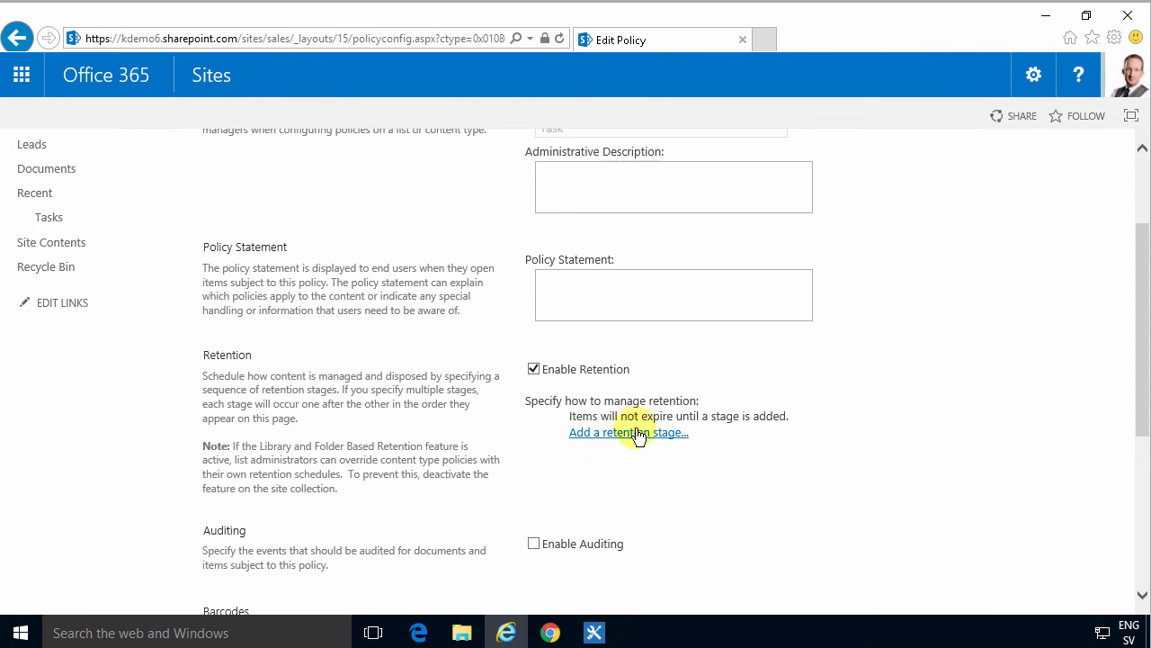
left_click(628, 432)
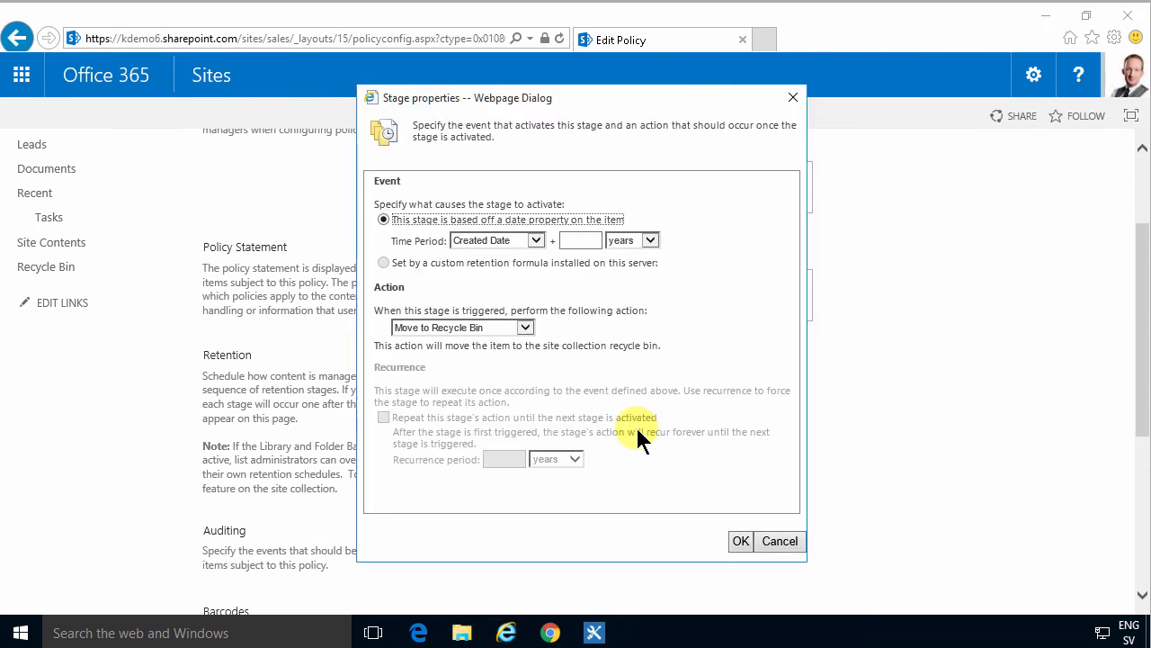
Step: Set the stage to Due Date + 1 days, starting the 'Notify manager on overdue task' workflow
left_click(536, 240)
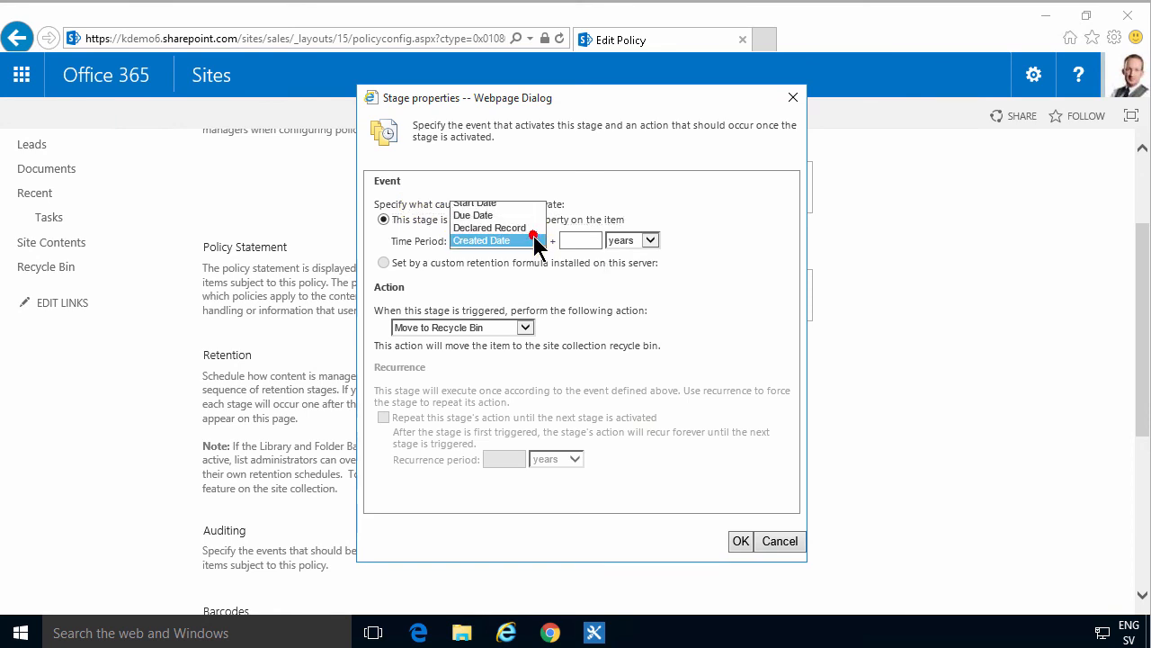
left_click(474, 215)
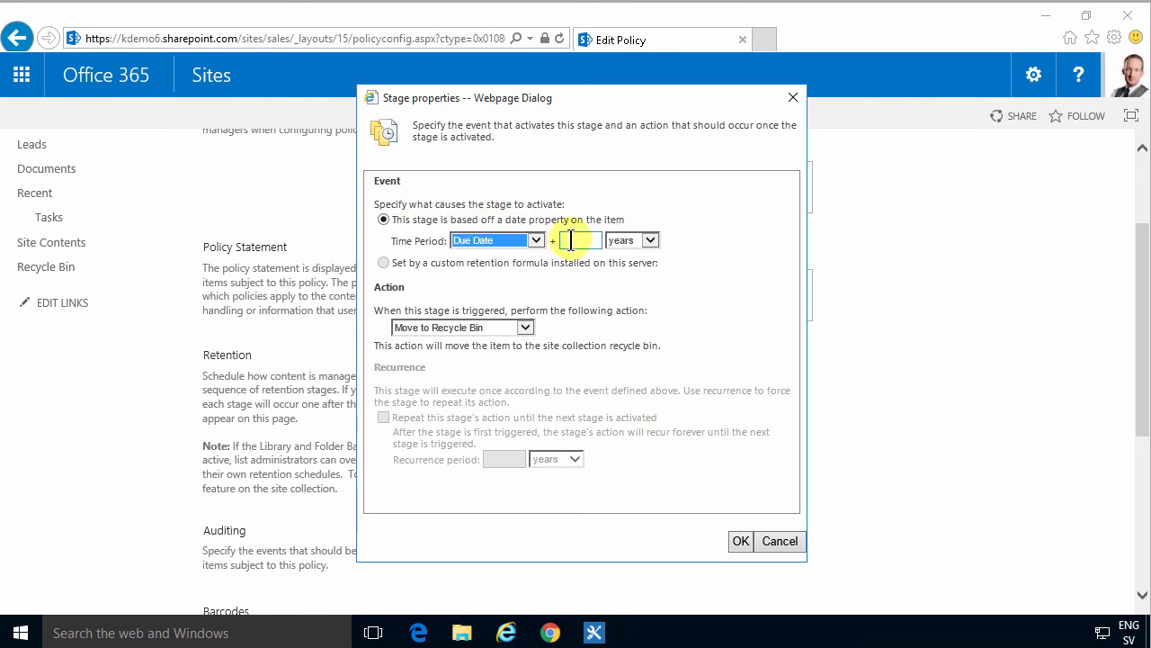
left_click(650, 240)
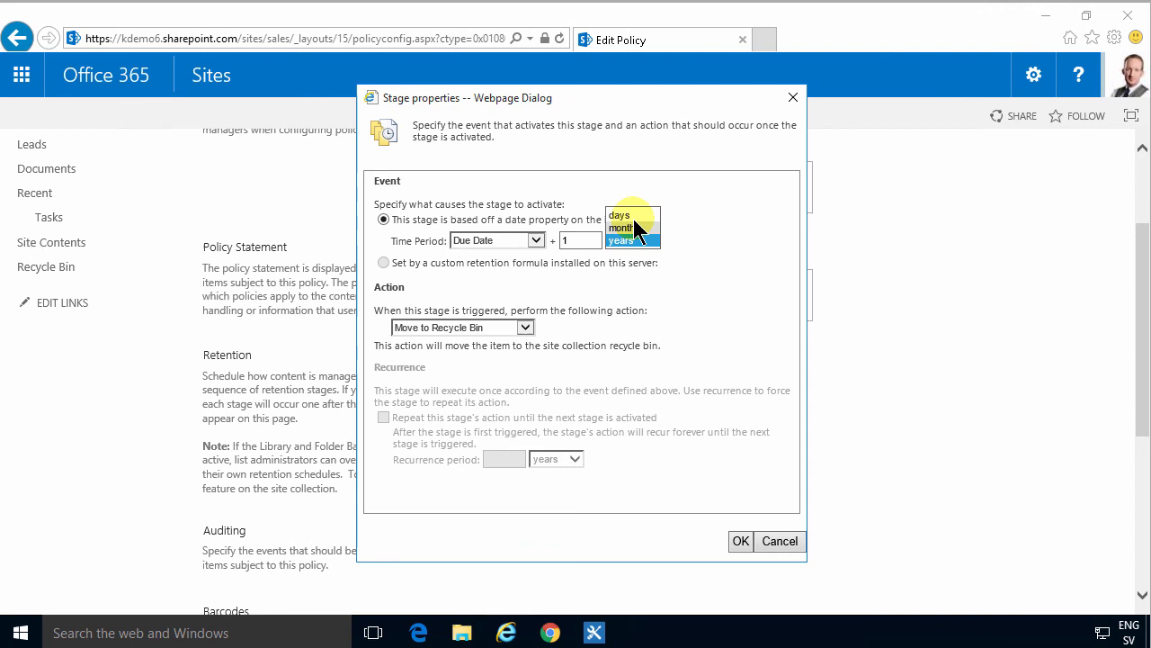
left_click(619, 215)
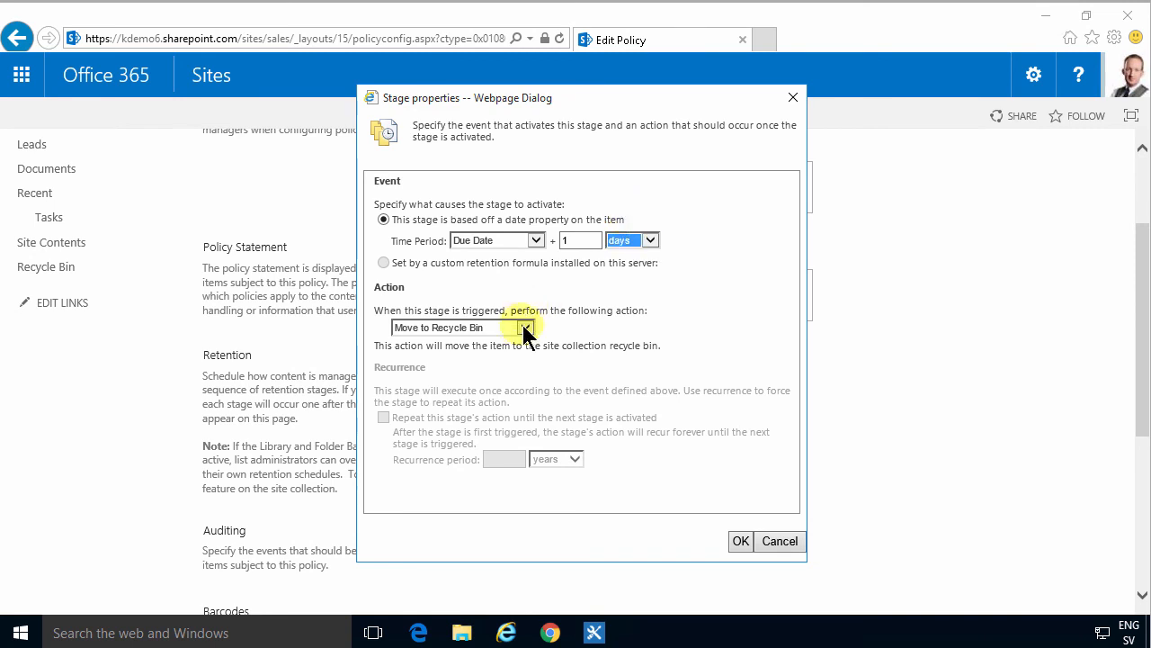
left_click(525, 326)
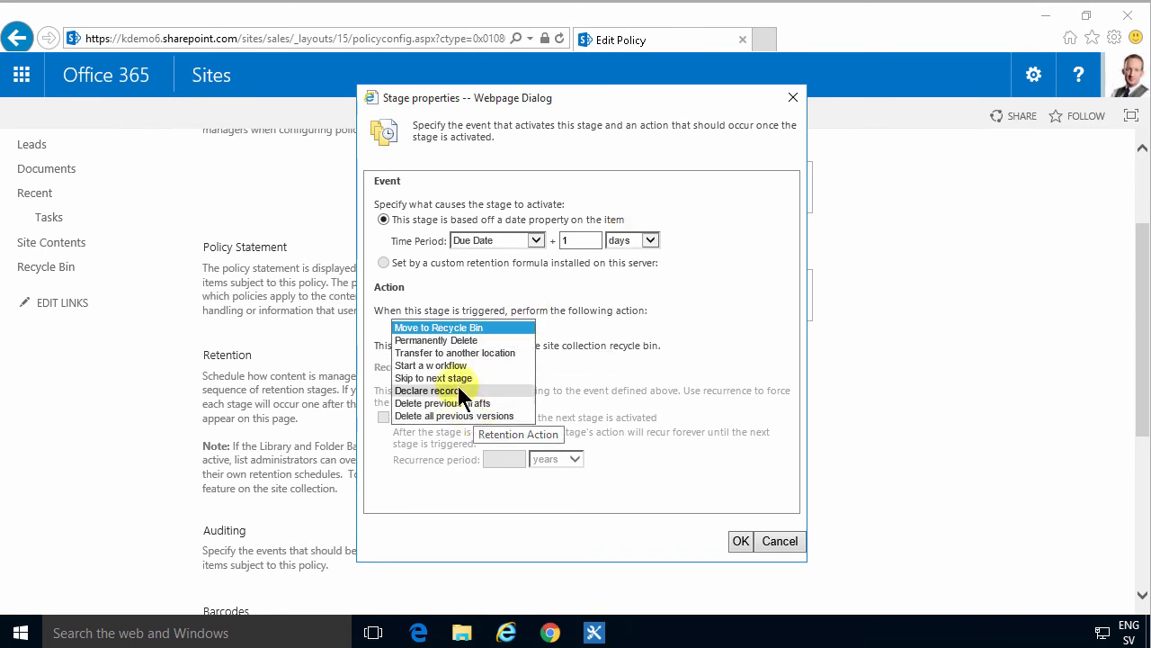
left_click(431, 366)
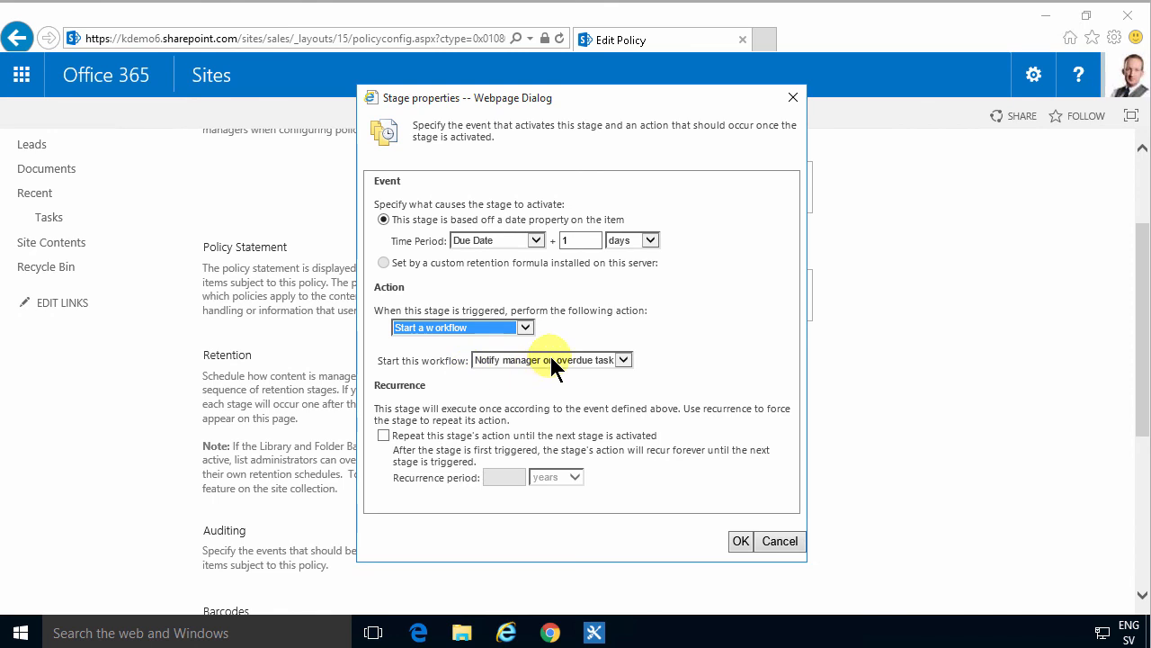
mouse_move(624, 359)
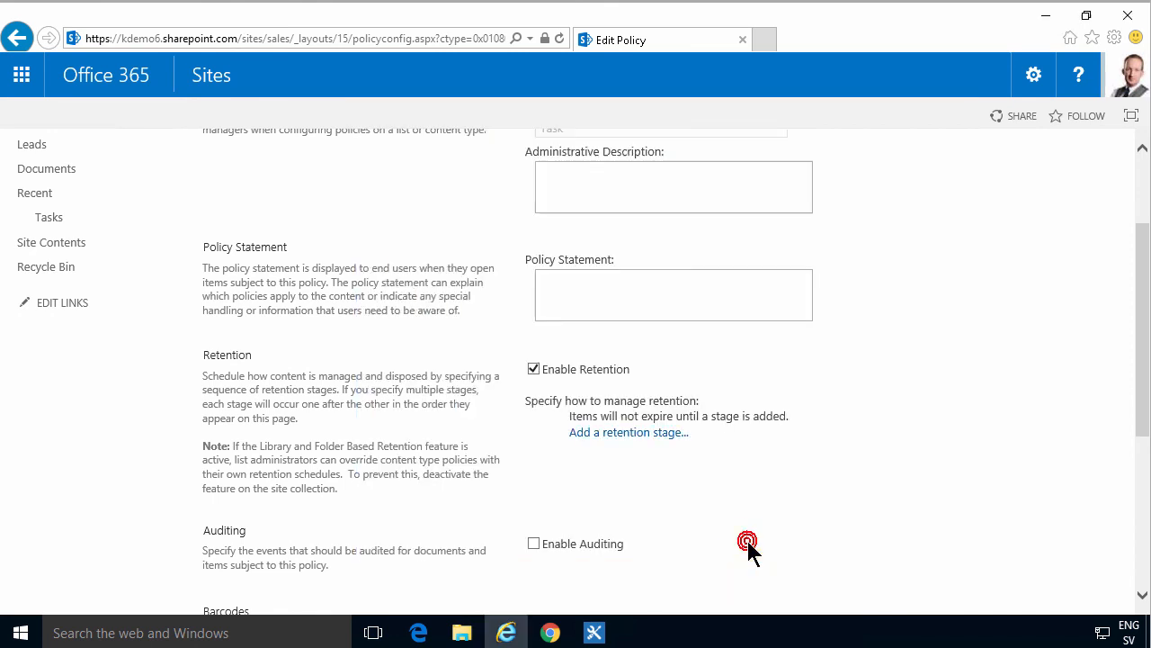
left_click(628, 432)
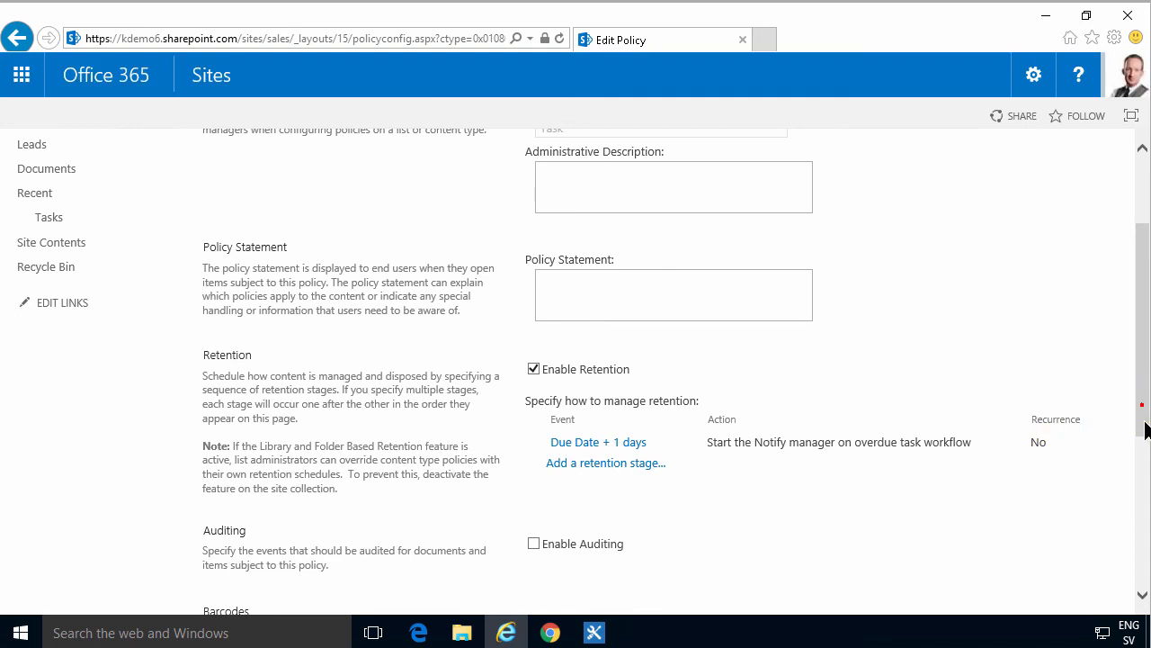
Step: Save the Task retention policy and return to the Leads list through the breadcrumb
scroll("down", 3)
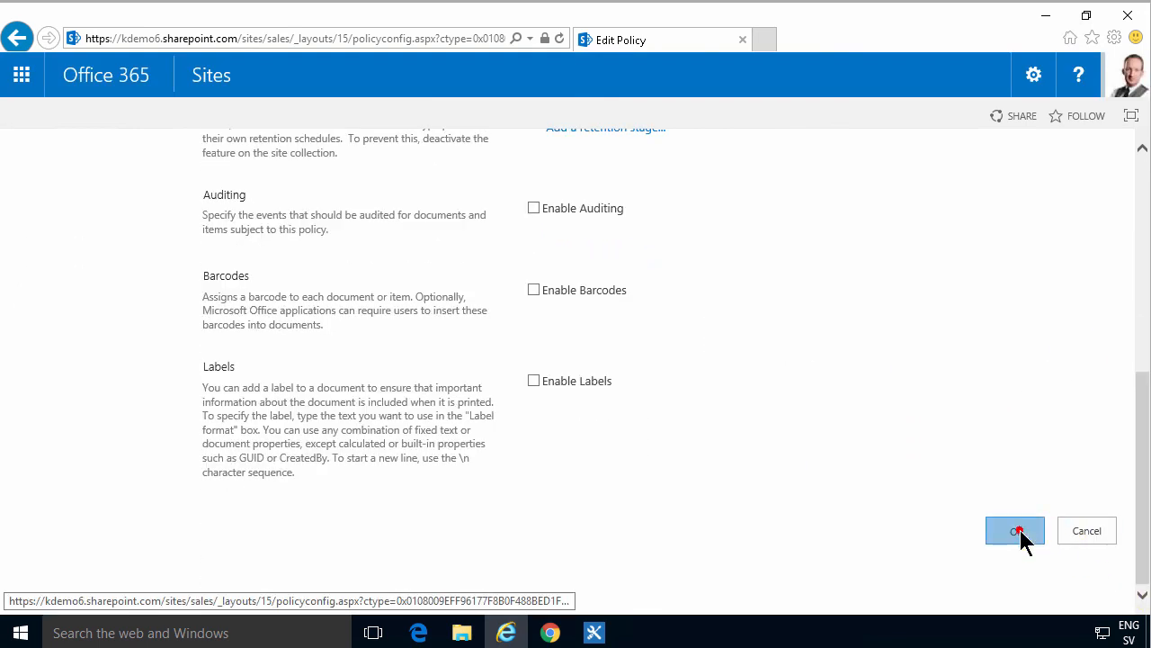
left_click(1015, 530)
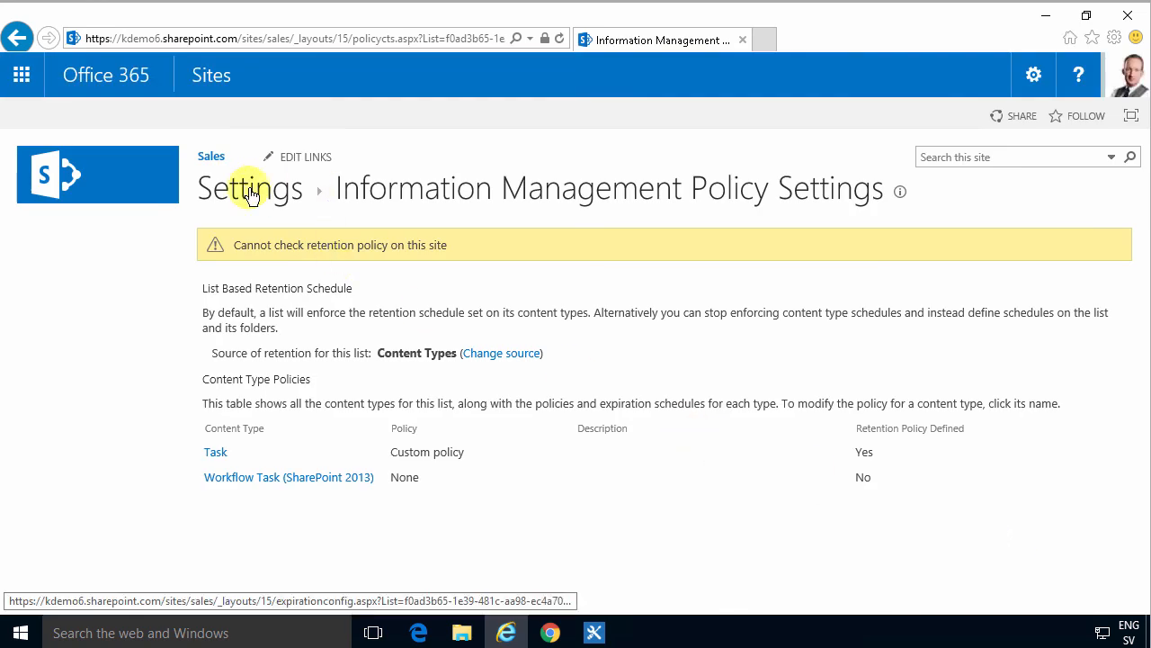
left_click(250, 188)
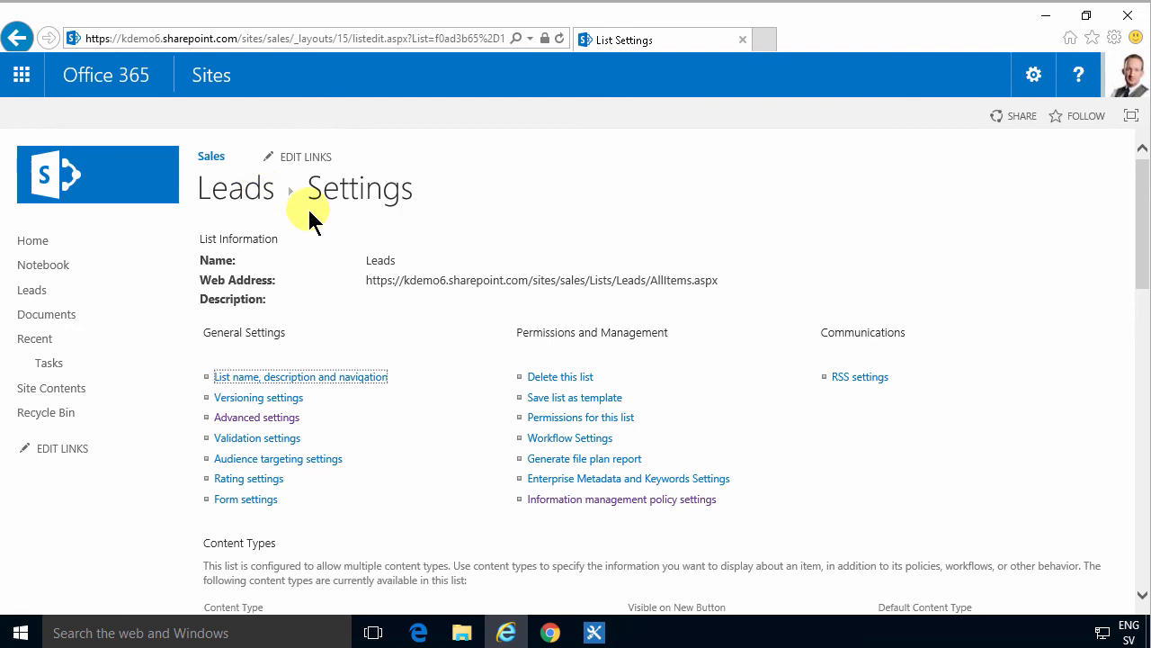
left_click(235, 188)
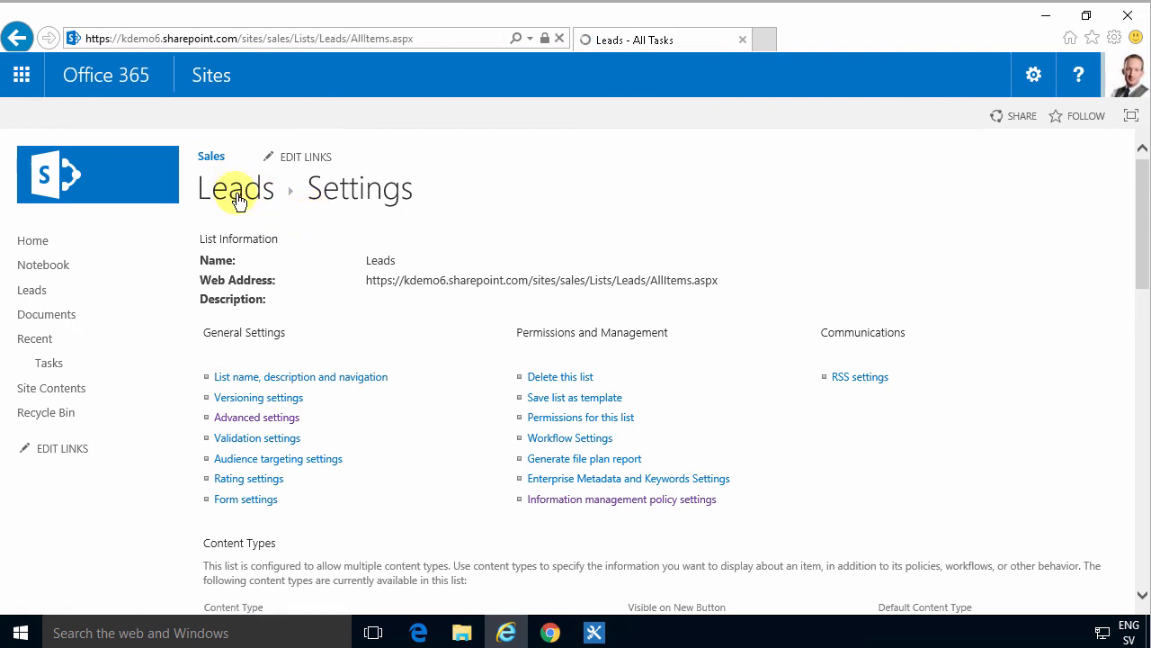